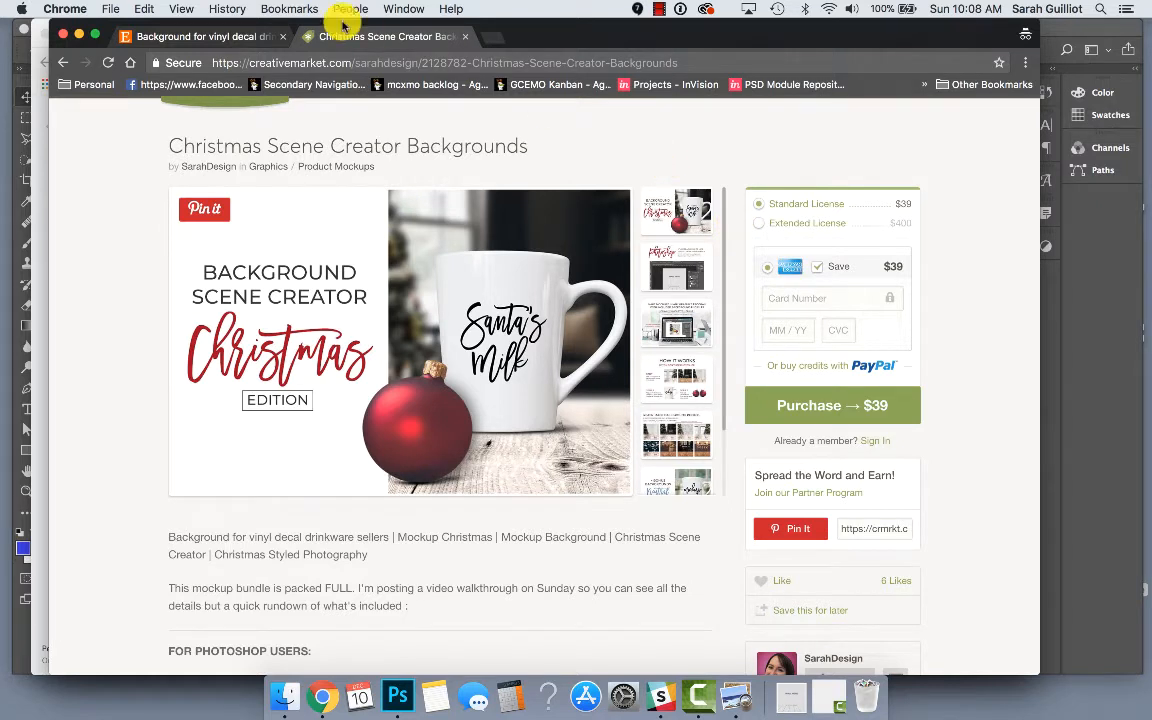
Check the Etsy listing, then open the Creative Market screenshot gallery at its first image
left_click(175, 36)
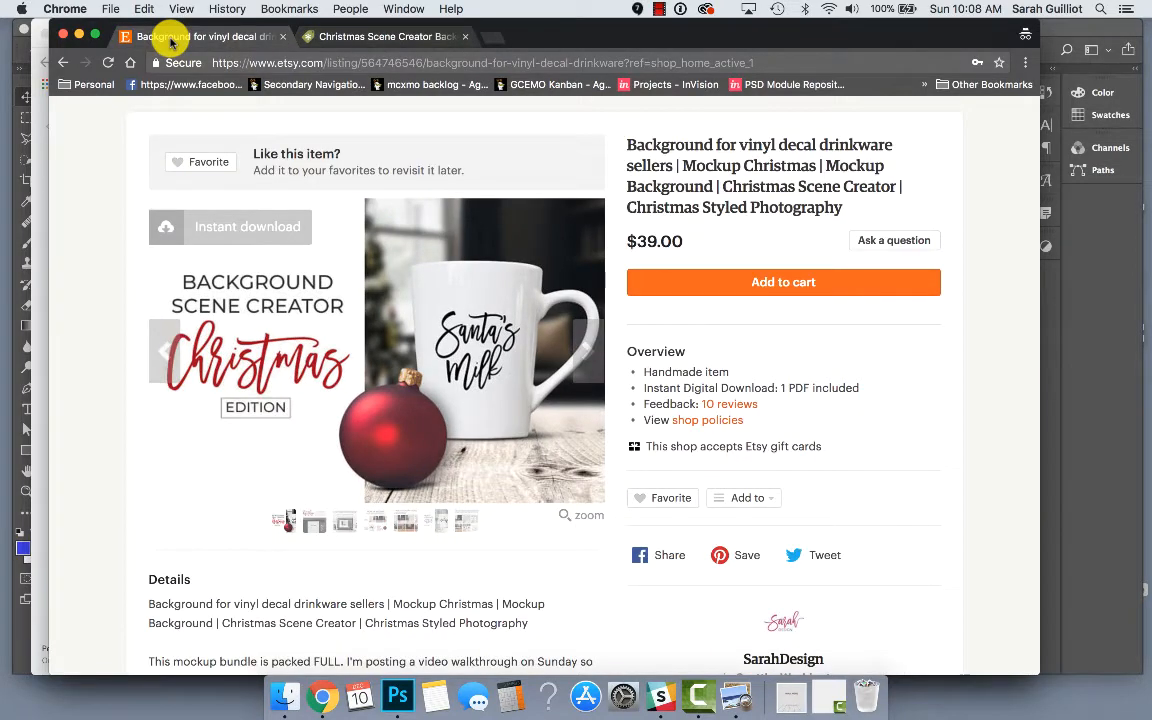
mouse_move(289, 9)
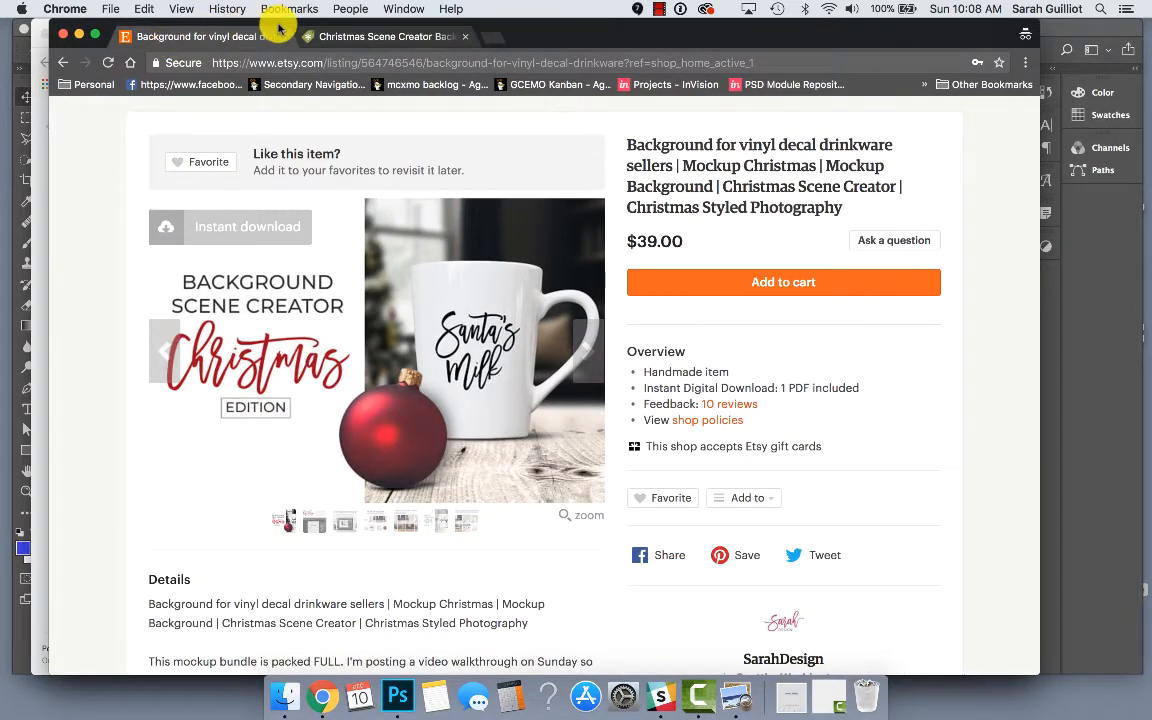
left_click(410, 36)
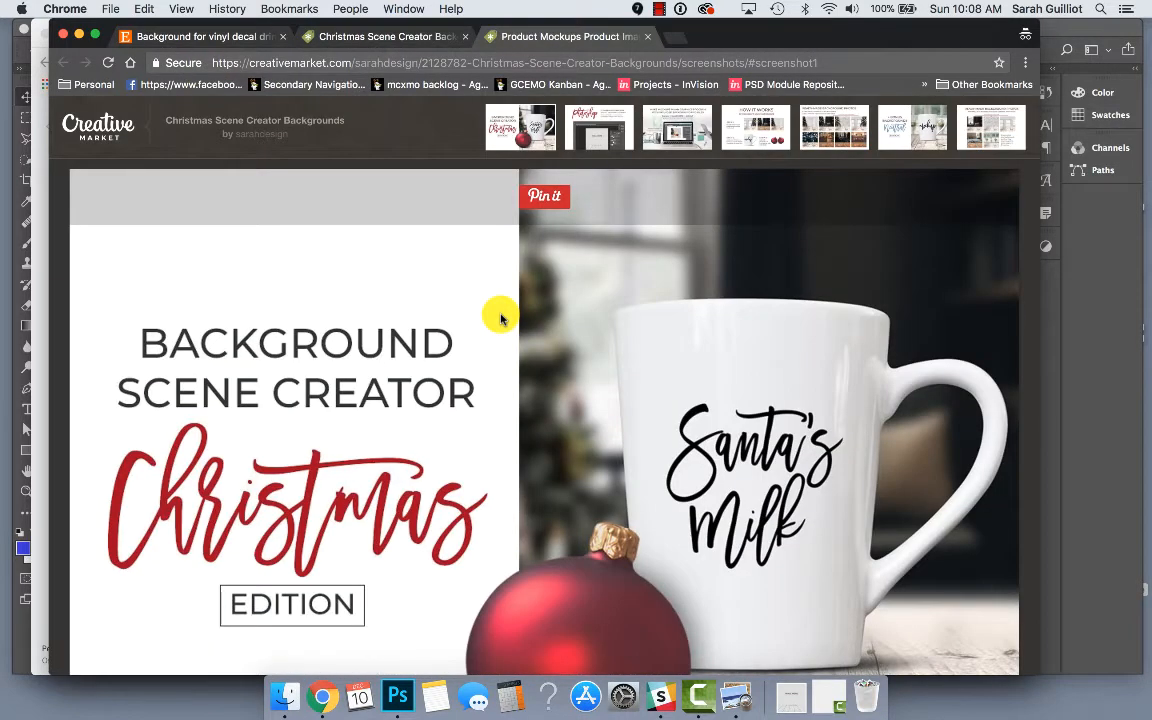
scroll("down", 3)
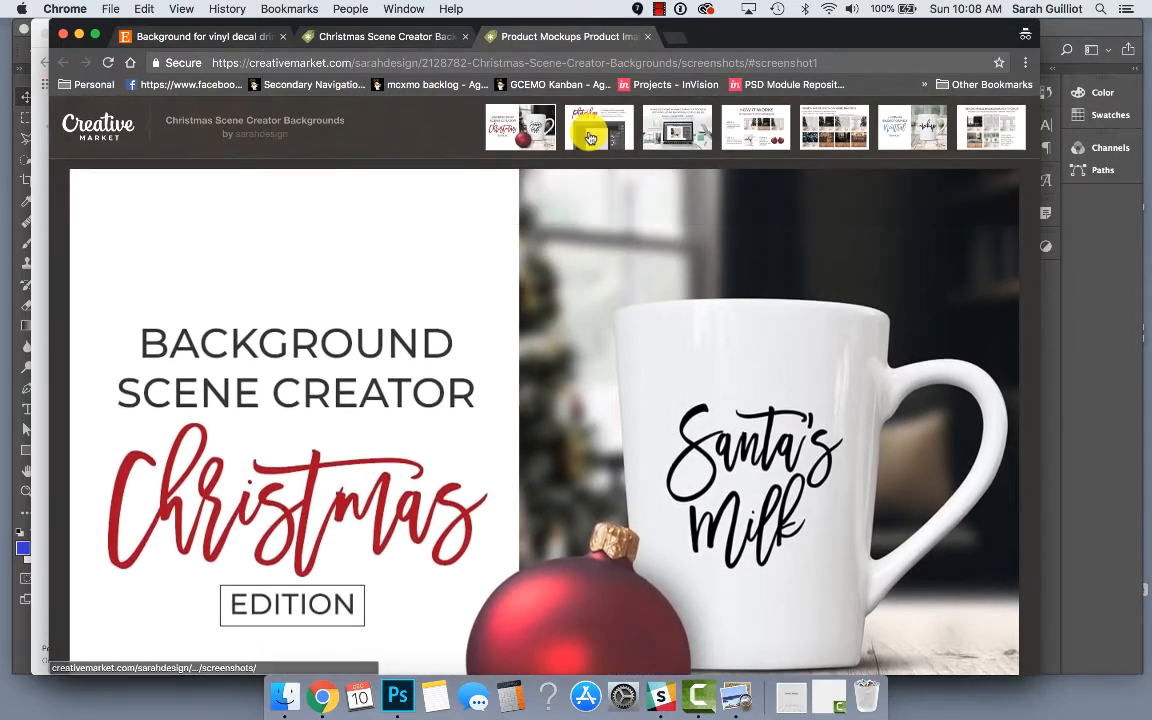
Show the second screenshot, the Photoshop slide with wall and floor placeholders, and scroll through it
left_click(598, 127)
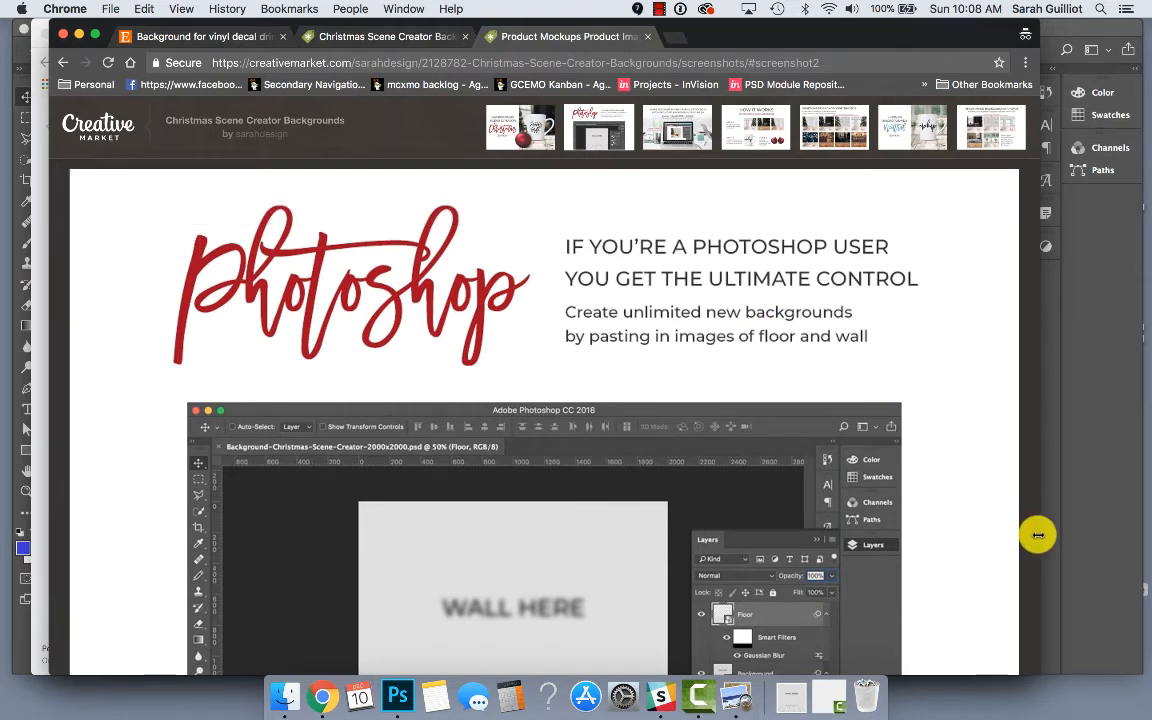
scroll("down", 3)
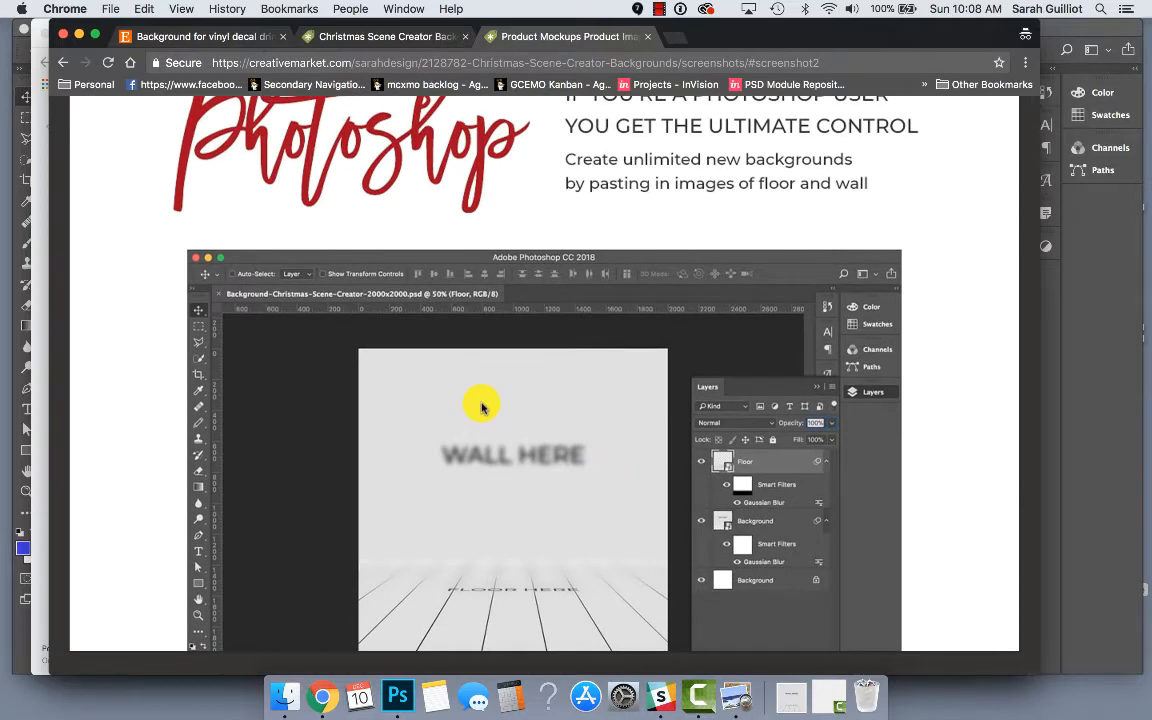
mouse_move(507, 551)
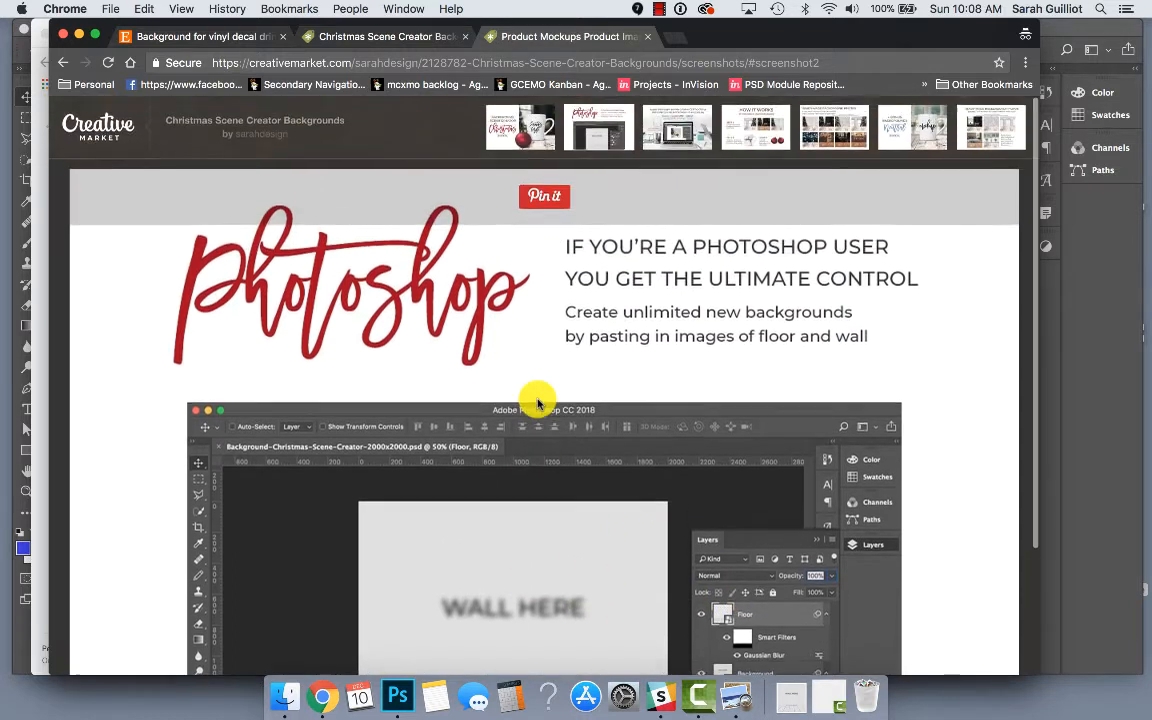
scroll("down", 3)
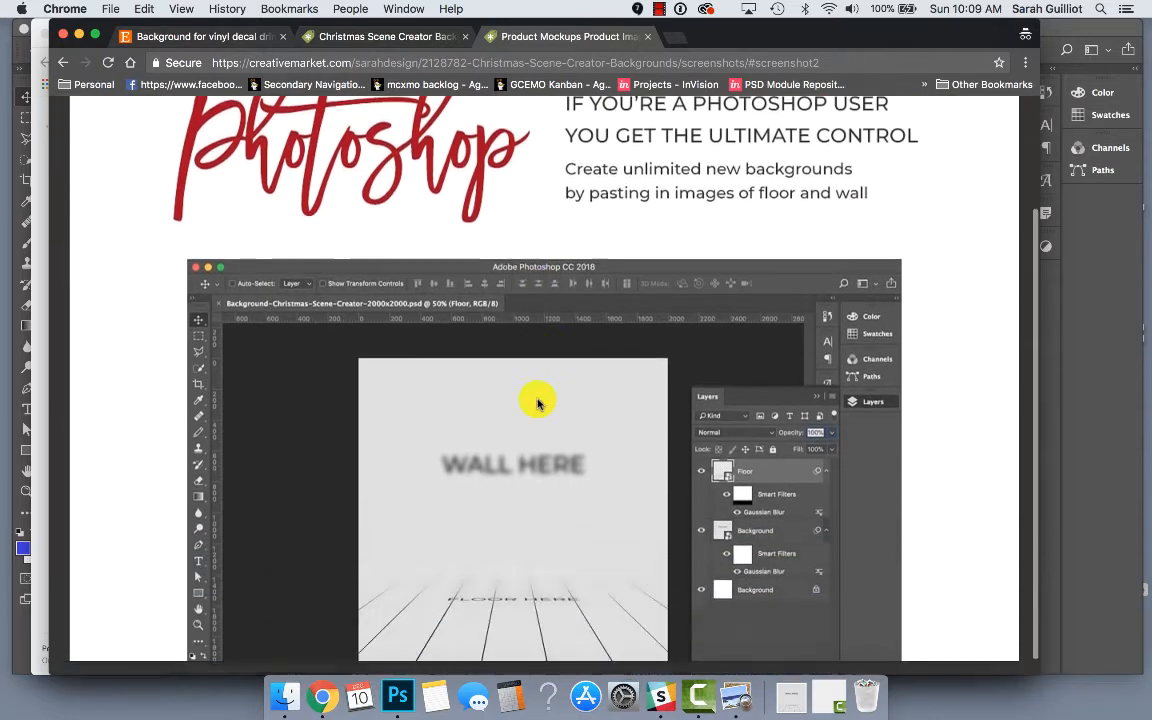
scroll("down", 3)
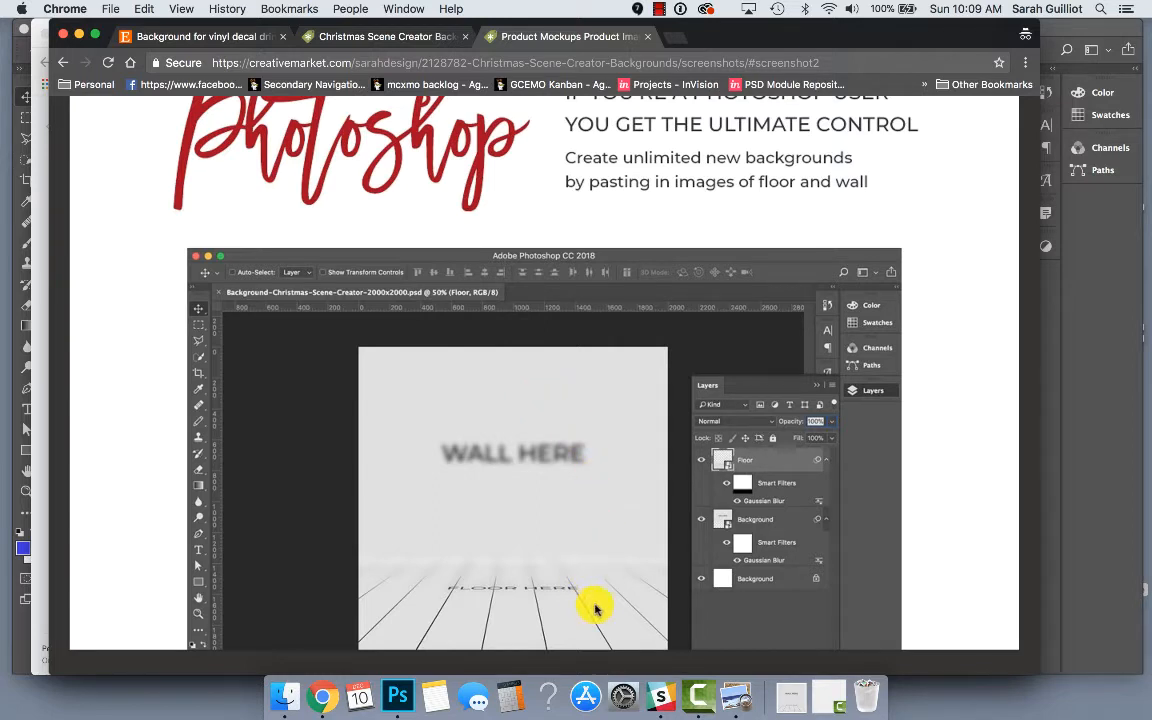
mouse_move(570, 452)
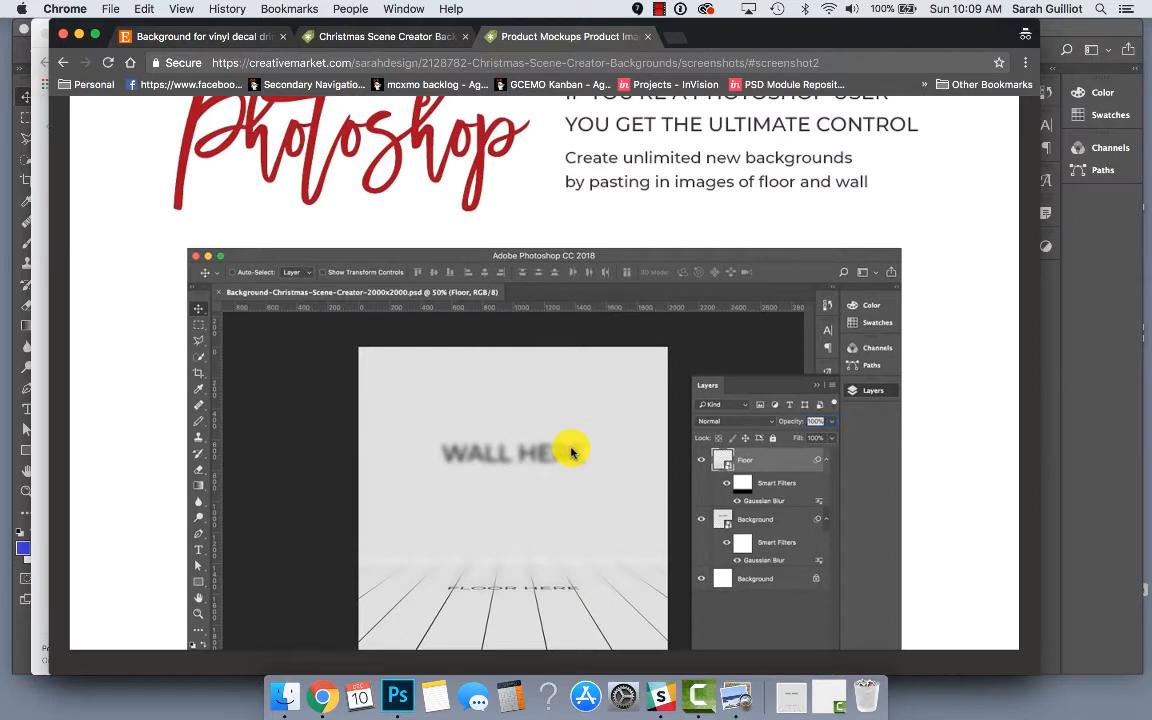
mouse_move(566, 436)
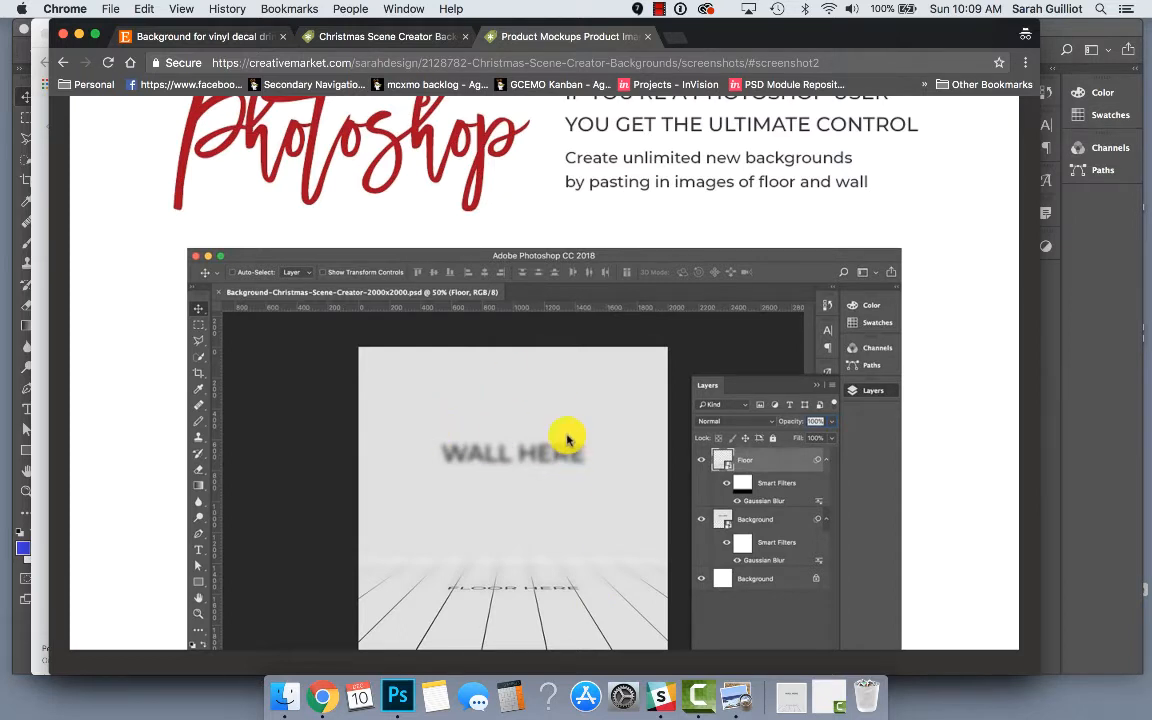
mouse_move(534, 457)
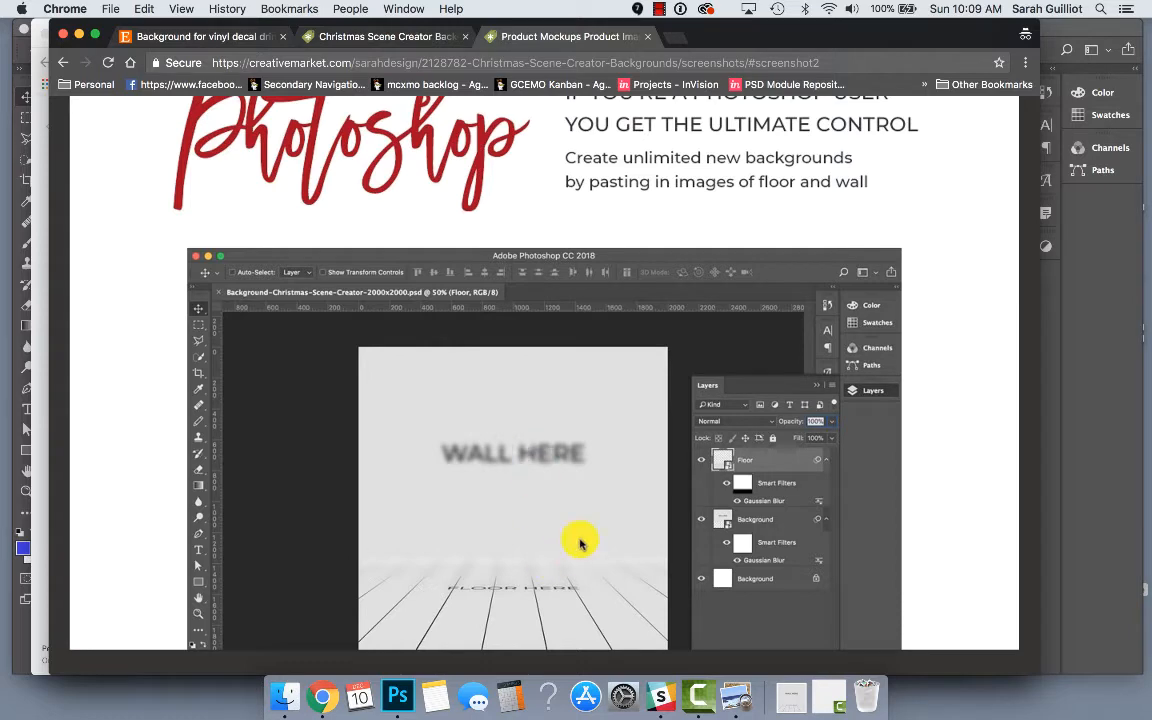
mouse_move(538, 568)
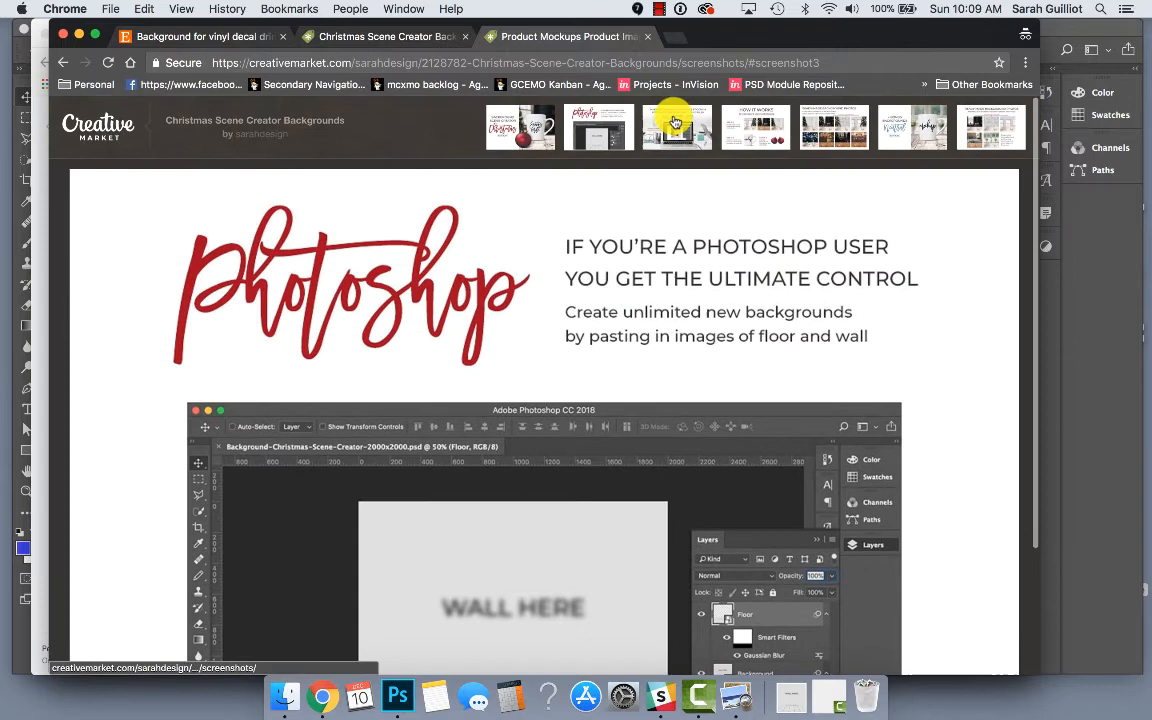
Scroll past the third screenshot and show the fourth, the How It Works guide
scroll("down", 3)
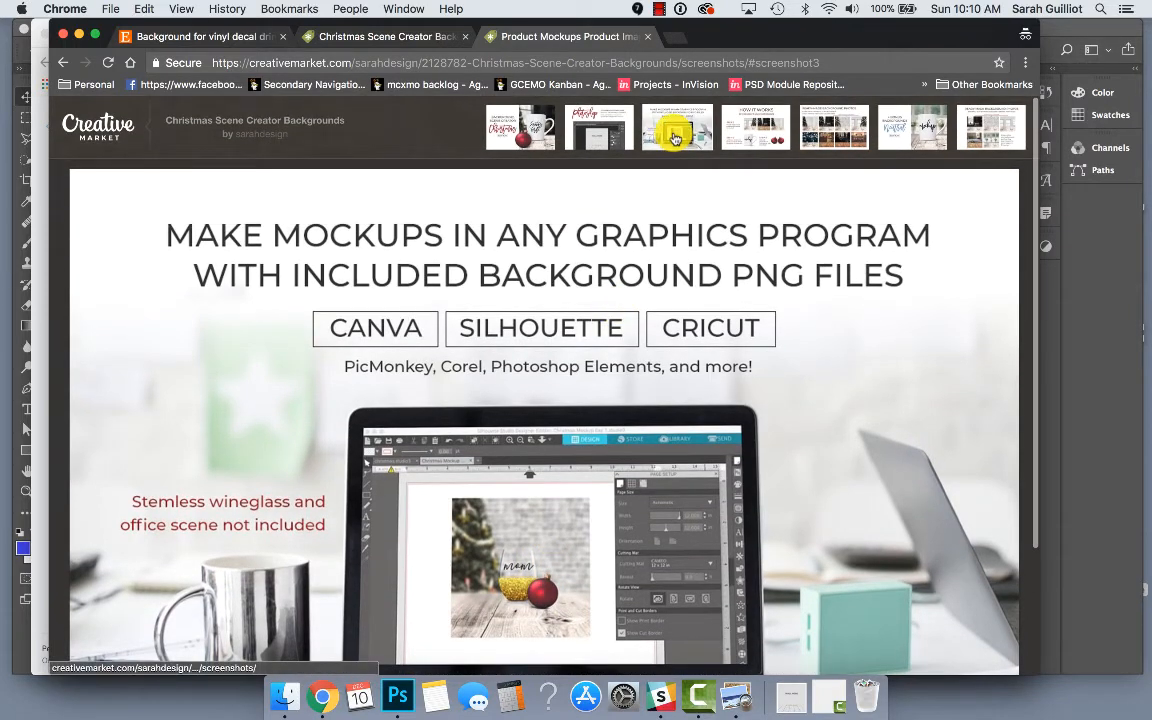
left_click(755, 127)
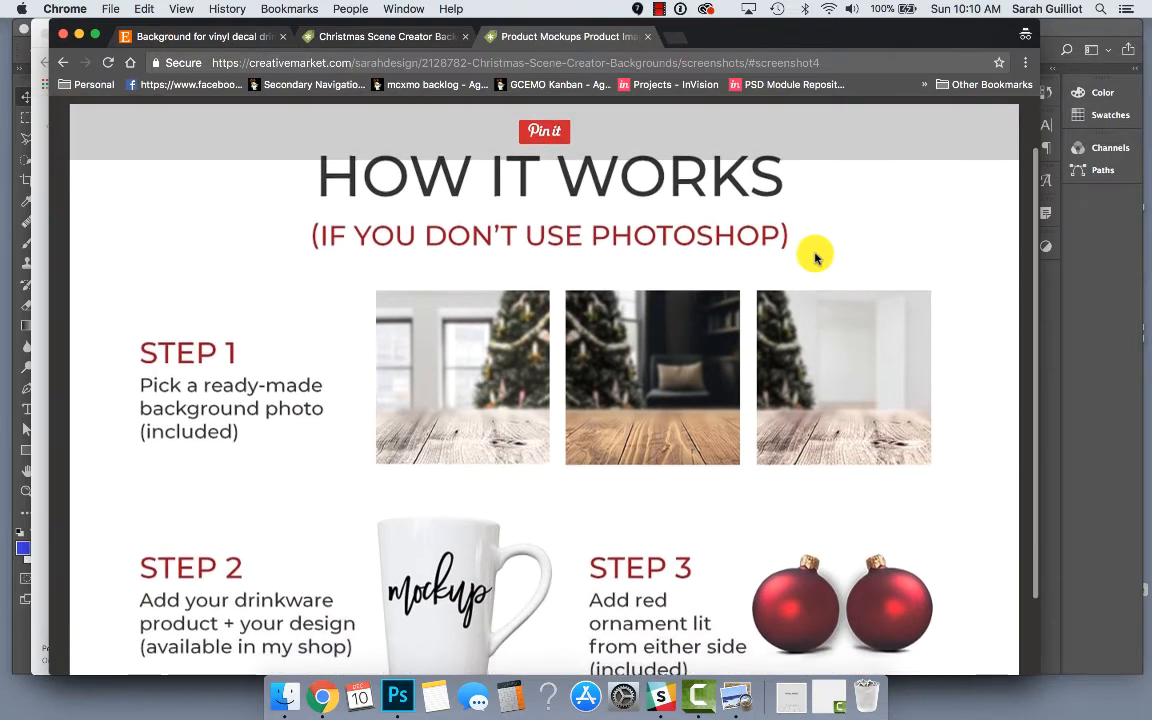
Scroll down to see all three How It Works steps
scroll("down", 3)
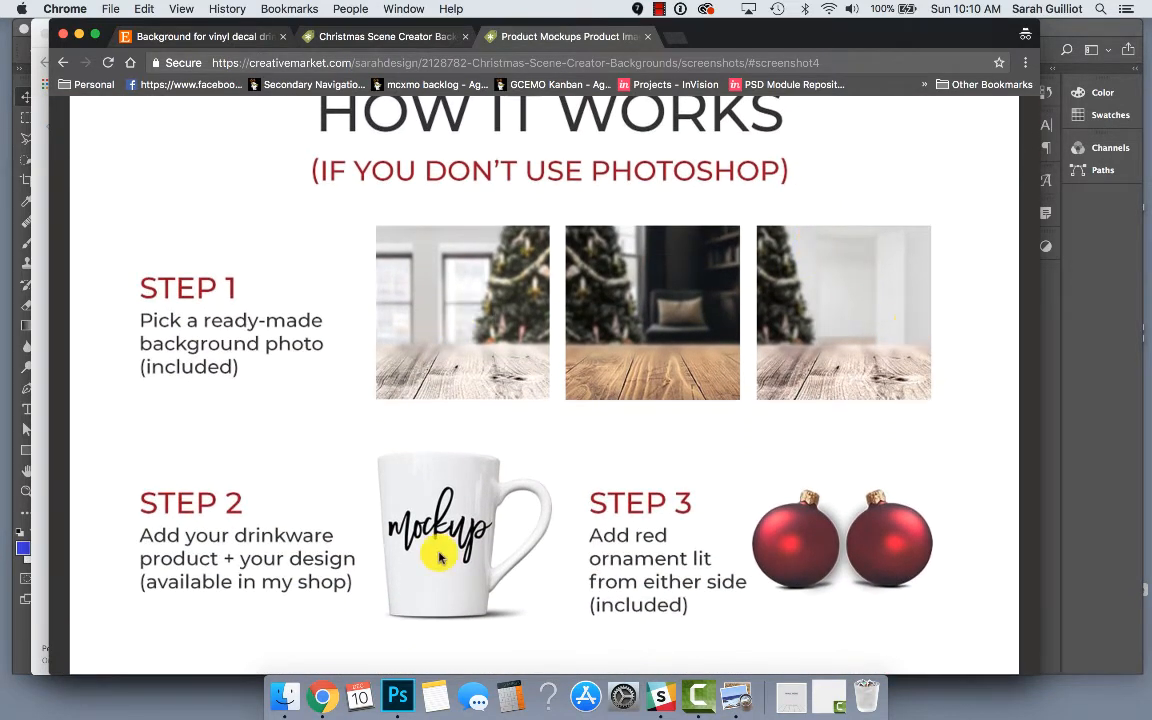
mouse_move(383, 630)
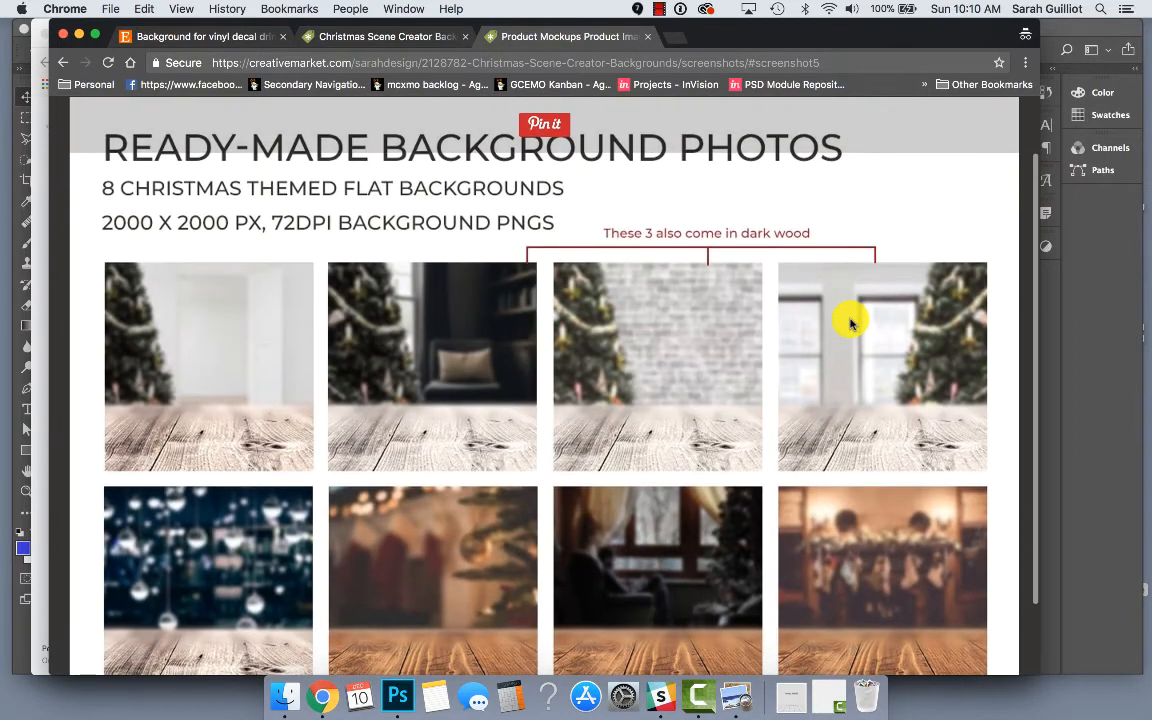
Scroll through the grid of eight 2000 × 2000 px Christmas flat backgrounds
scroll("down", 3)
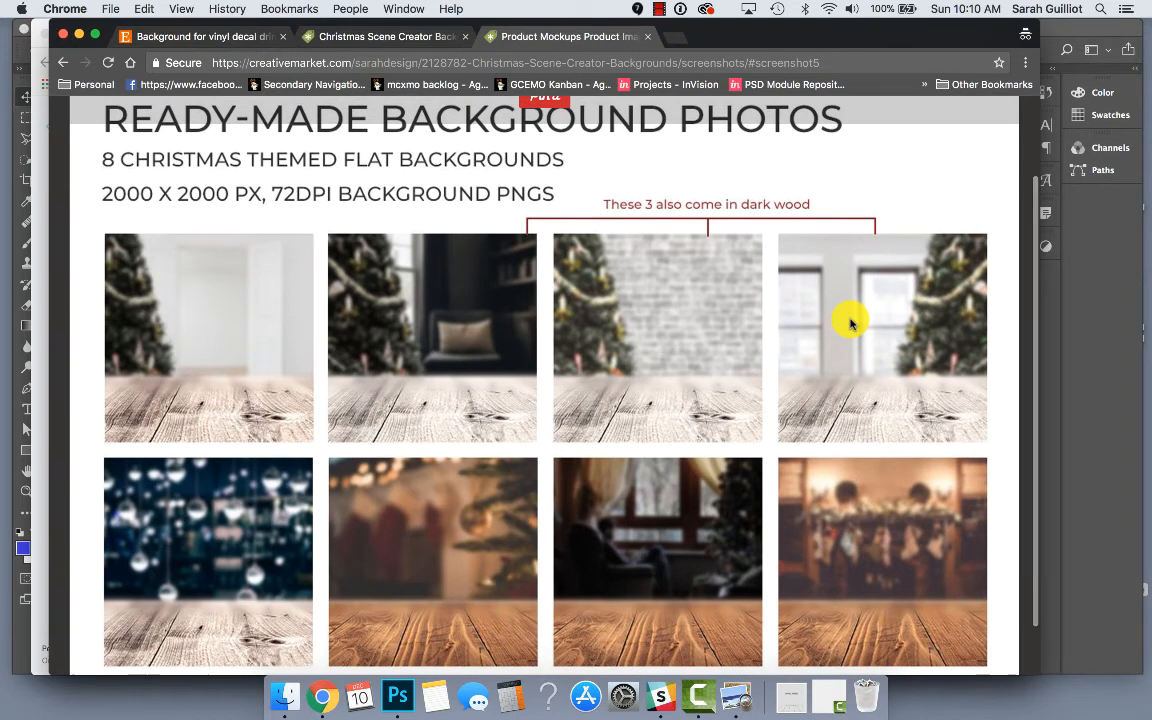
mouse_move(969, 216)
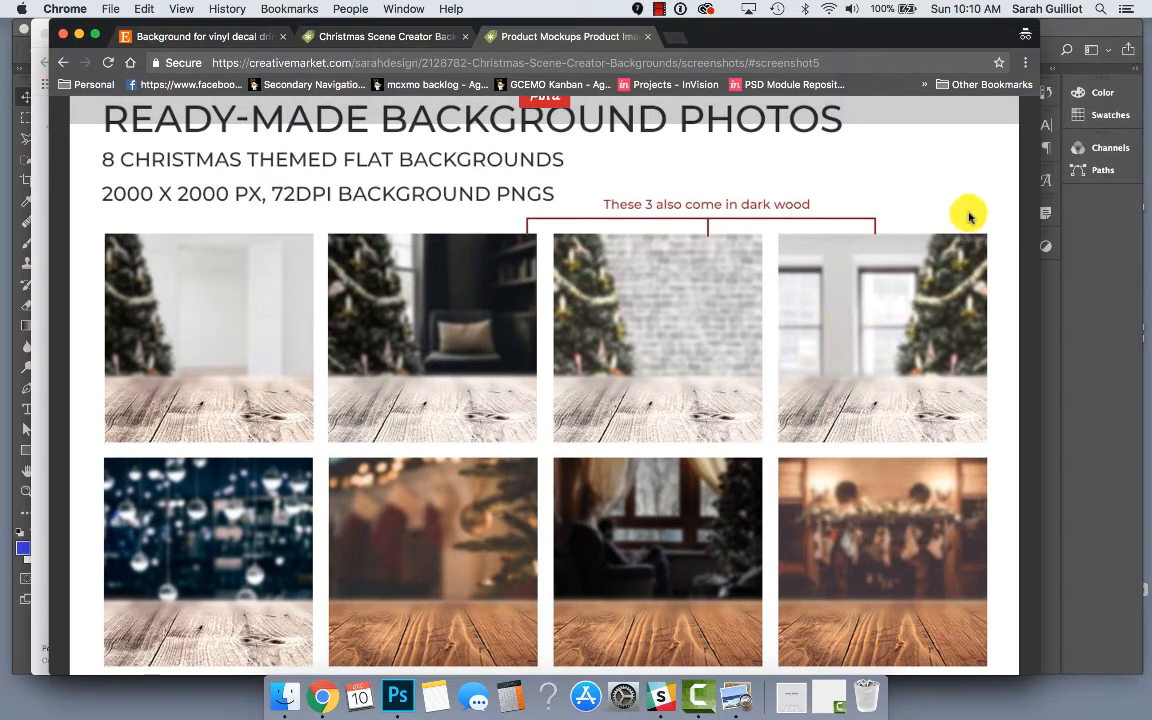
mouse_move(962, 184)
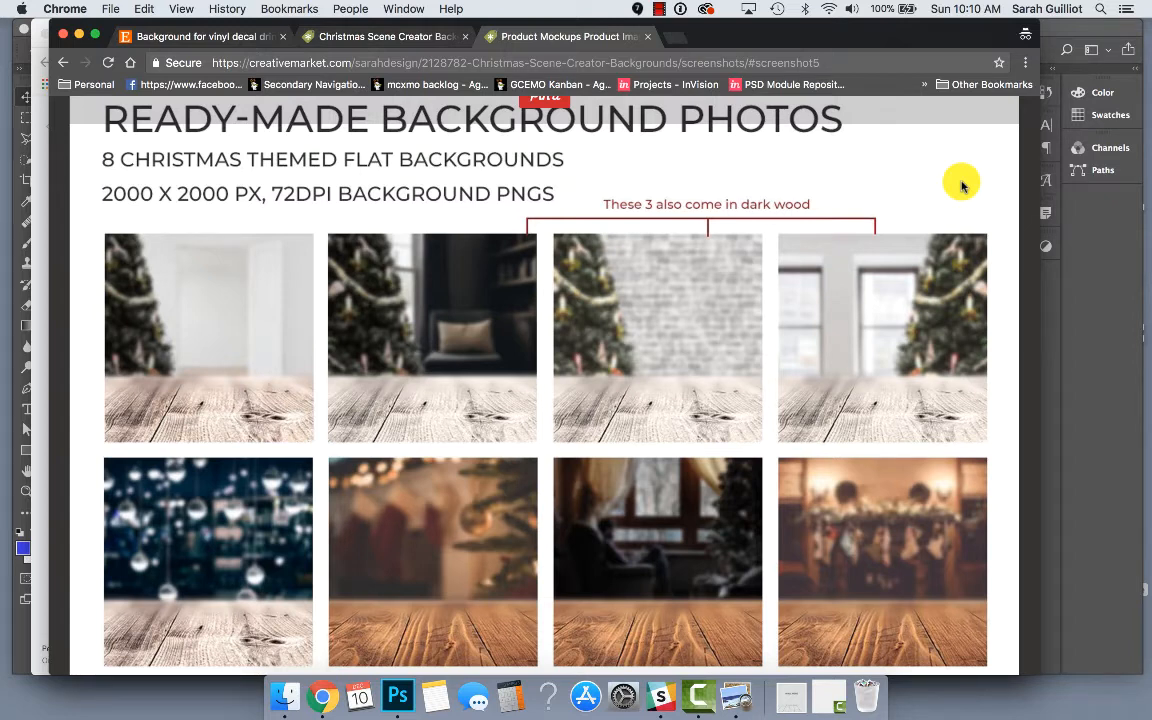
scroll("down", 3)
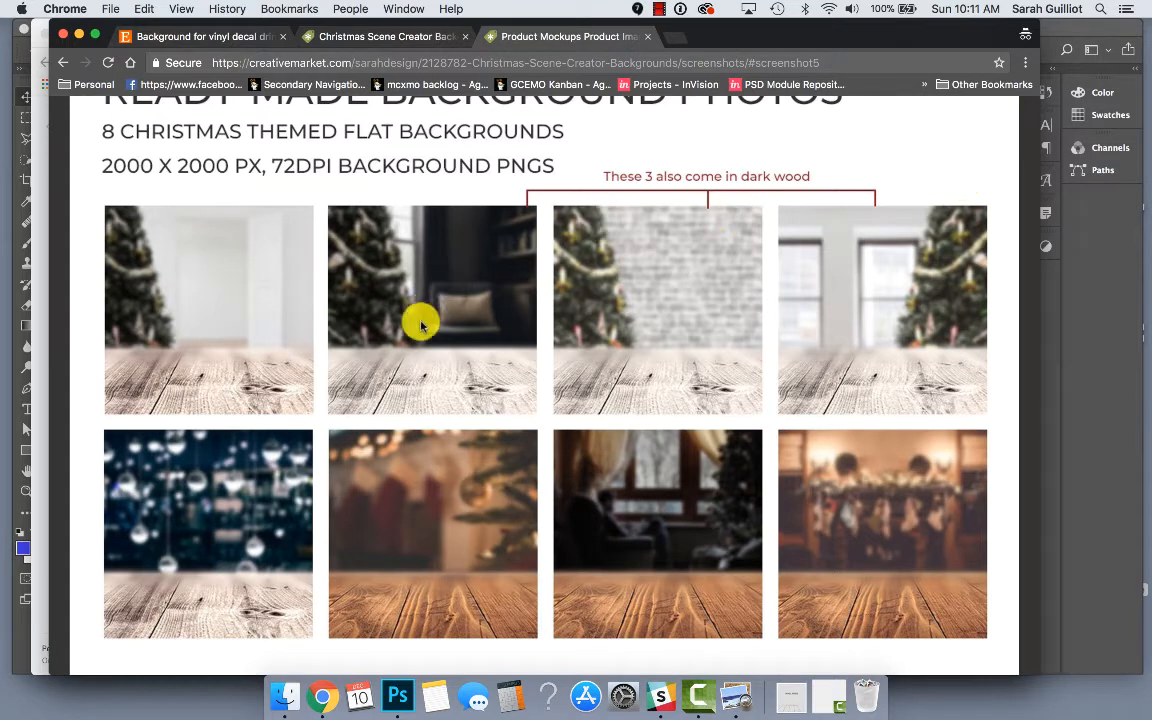
mouse_move(385, 270)
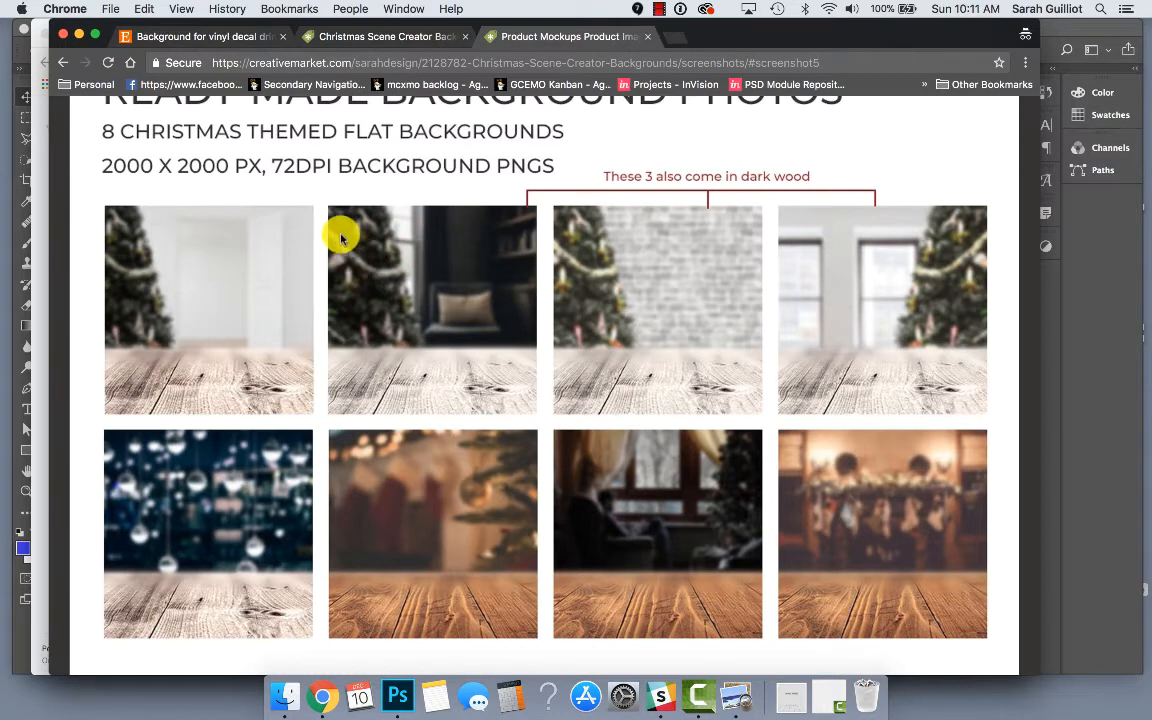
mouse_move(351, 251)
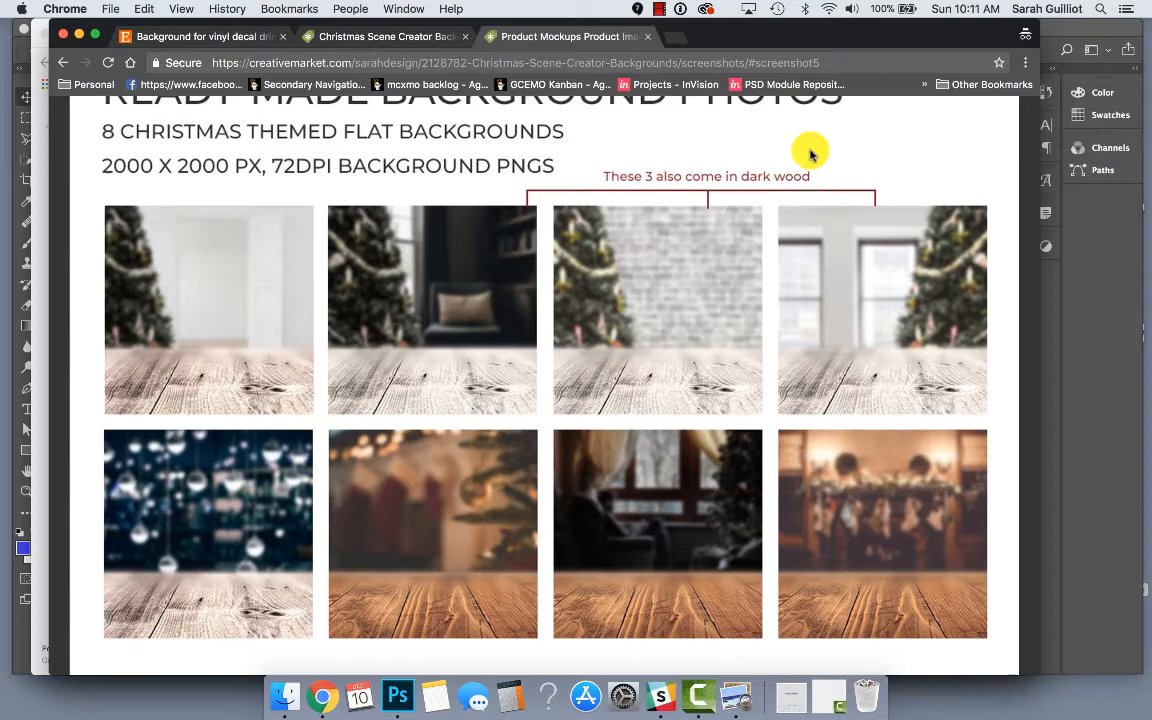
mouse_move(681, 324)
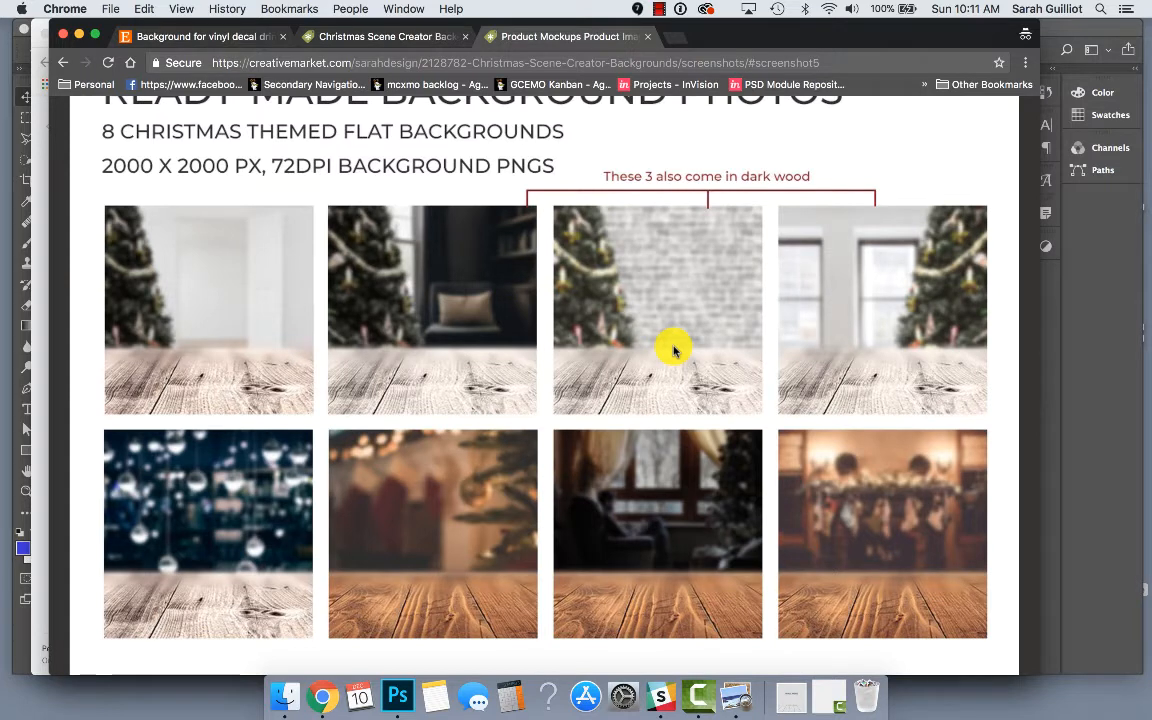
mouse_move(227, 453)
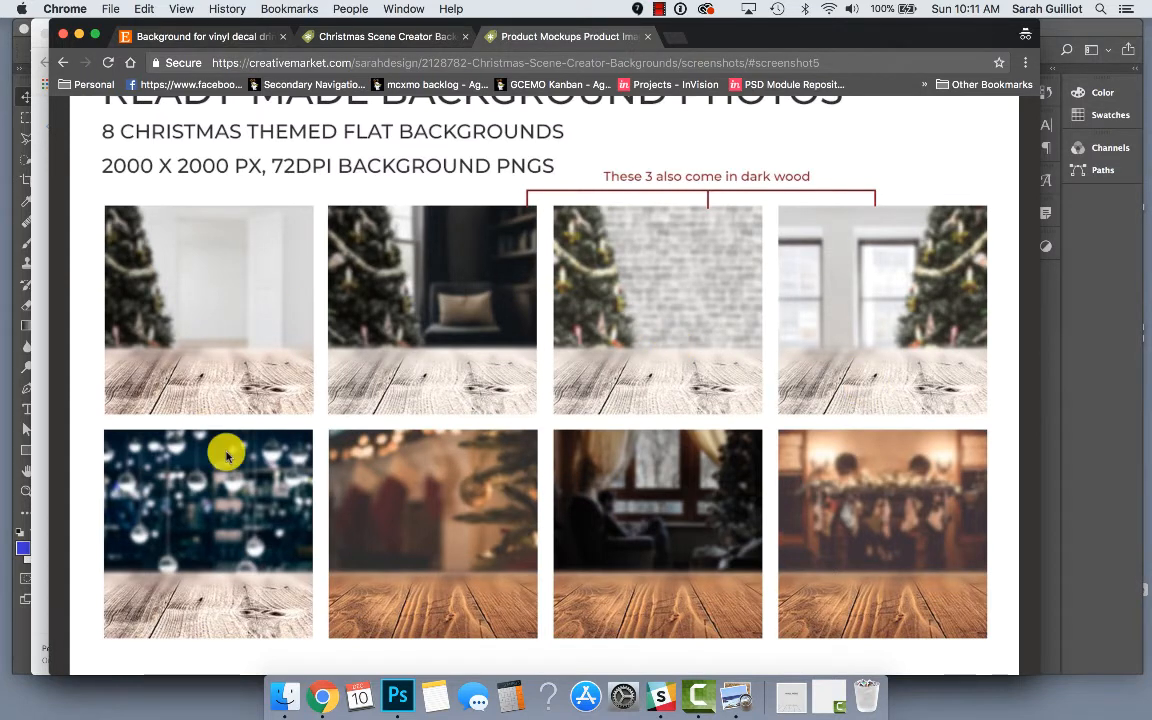
mouse_move(212, 499)
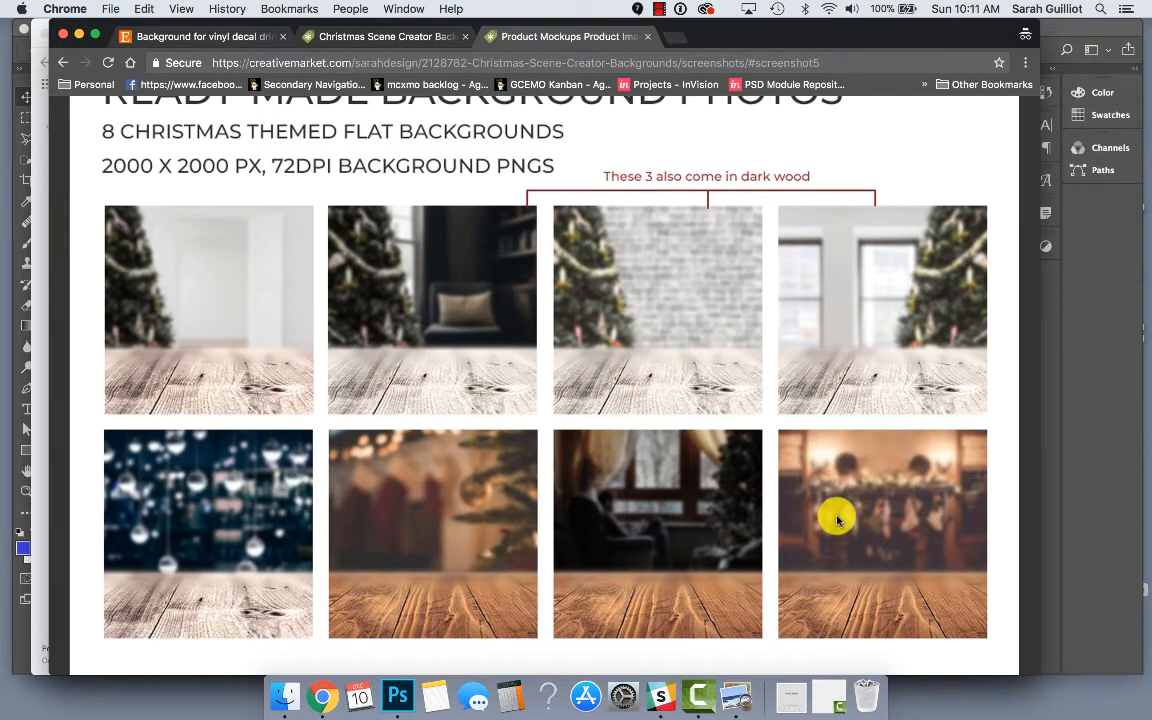
mouse_move(611, 283)
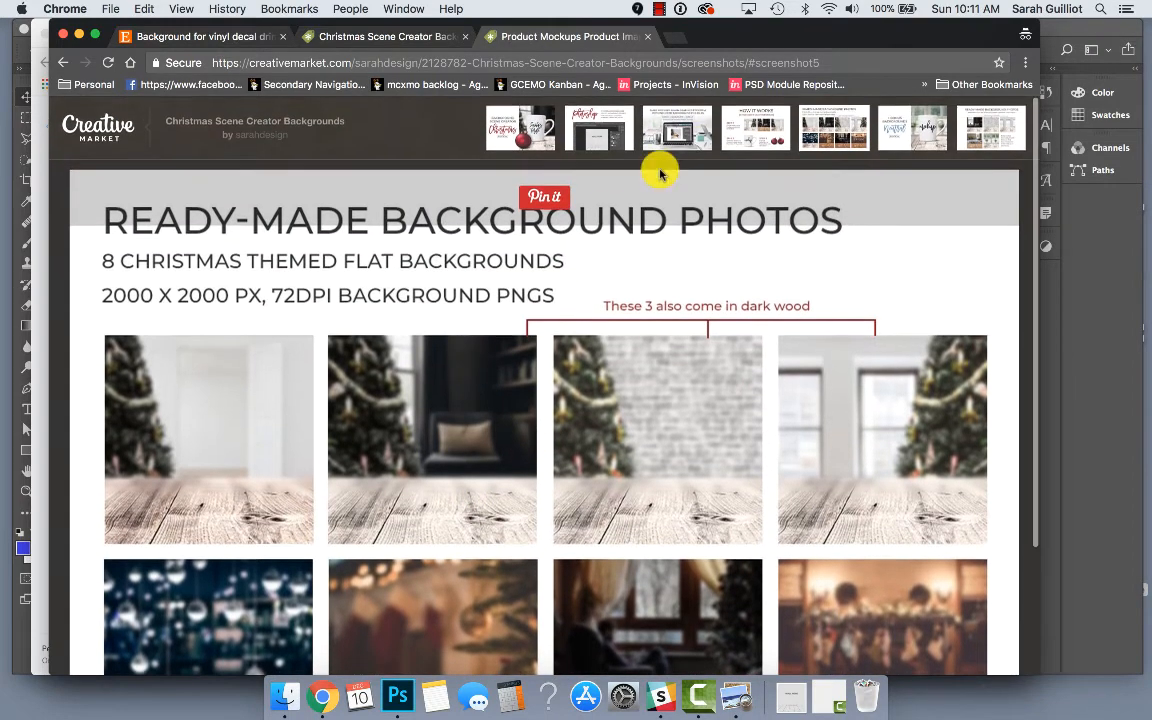
View the neutral flat backgrounds screenshot, then minimize Chrome to return to Photoshop
left_click(911, 127)
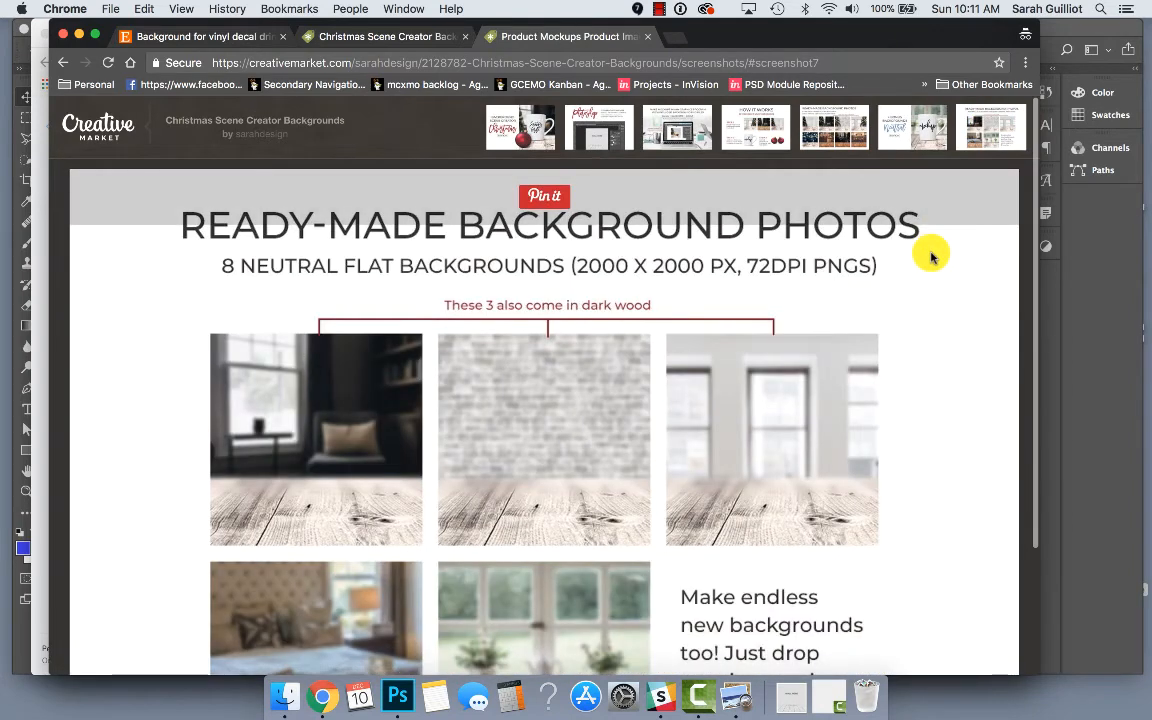
scroll("down", 3)
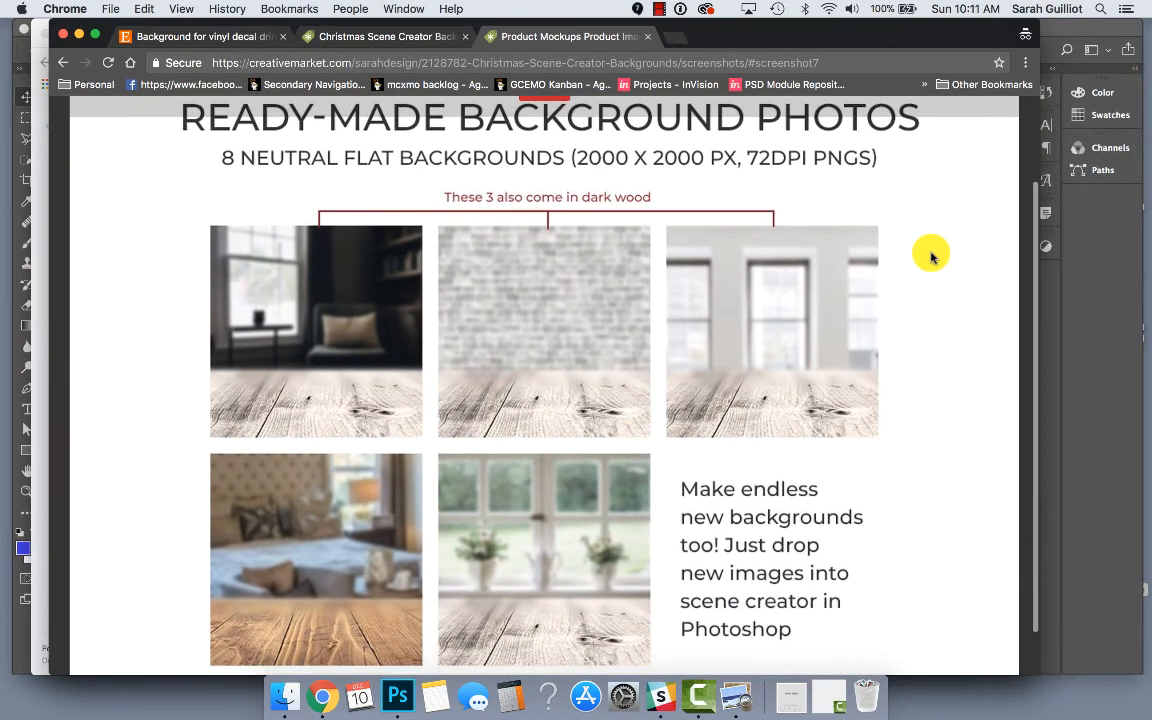
mouse_move(375, 482)
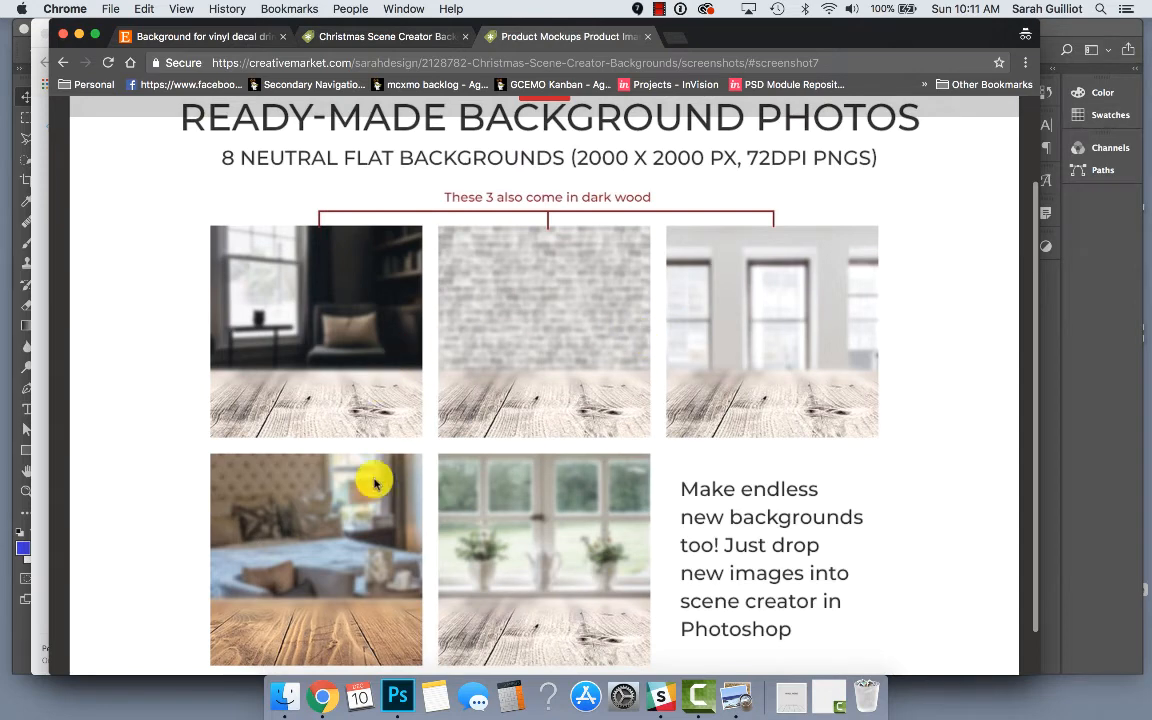
mouse_move(293, 382)
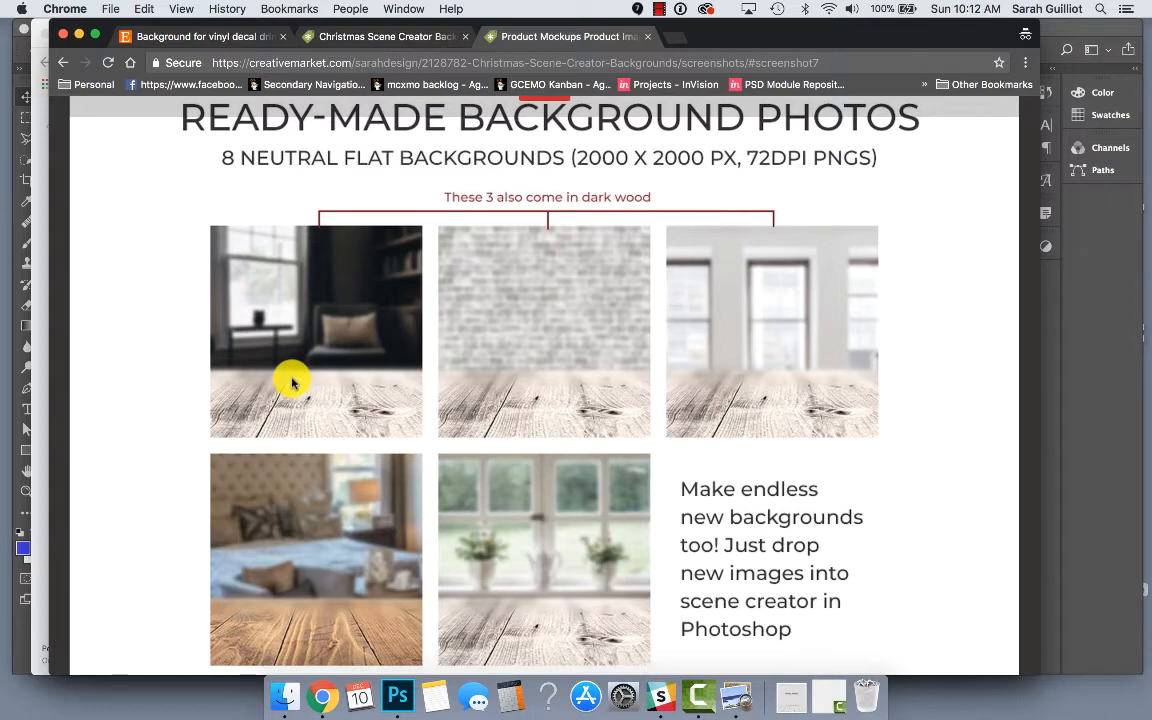
mouse_move(545, 335)
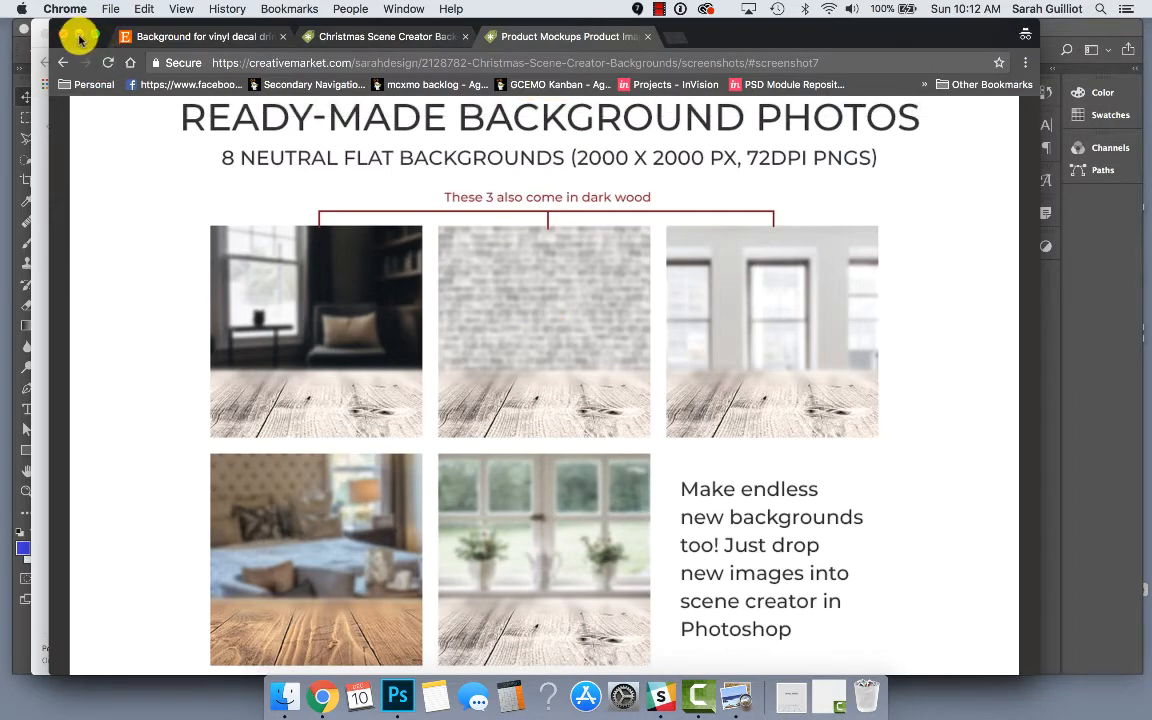
left_click(396, 696)
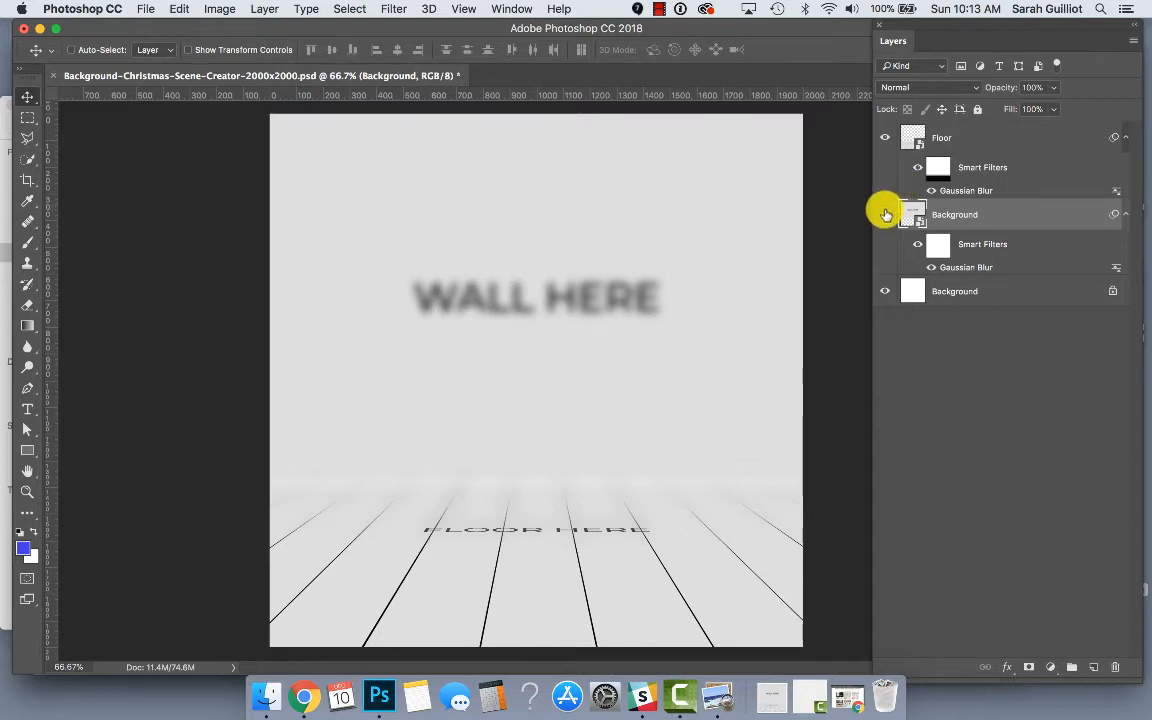
Open the Background wall smart object as Layer 211.psb
left_click(884, 138)
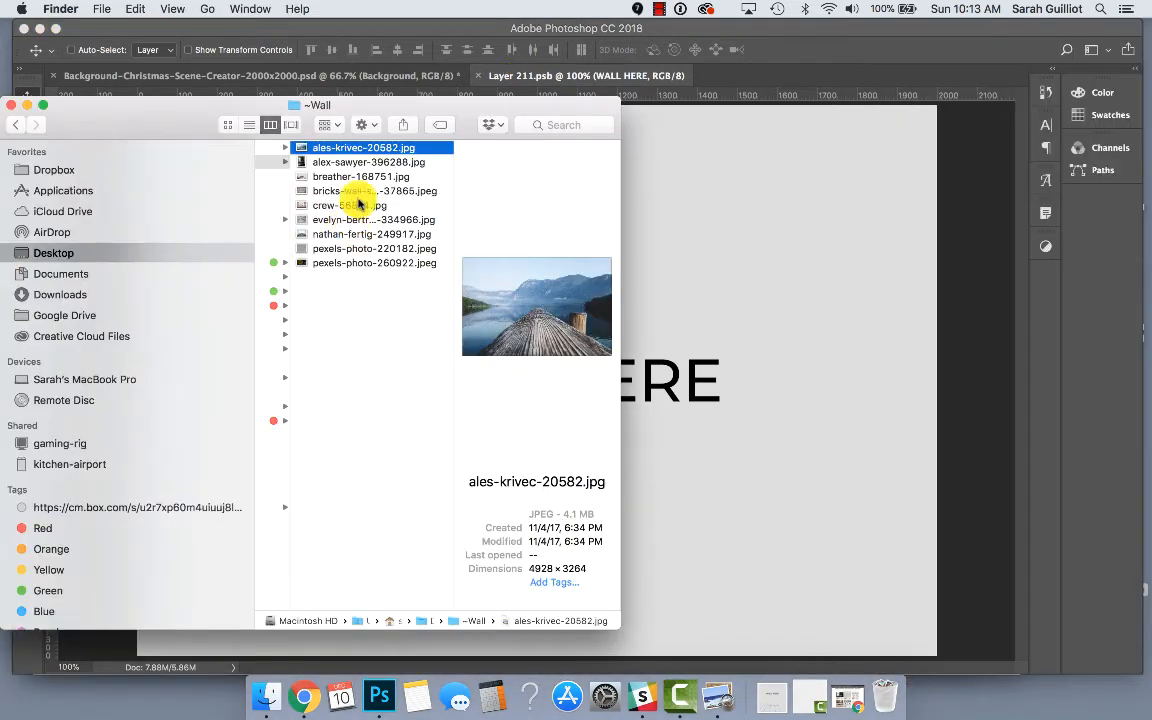
Place alex-sawyer-396288.jpg in the wall file, scale it over the canvas, and save
left_click(368, 162)
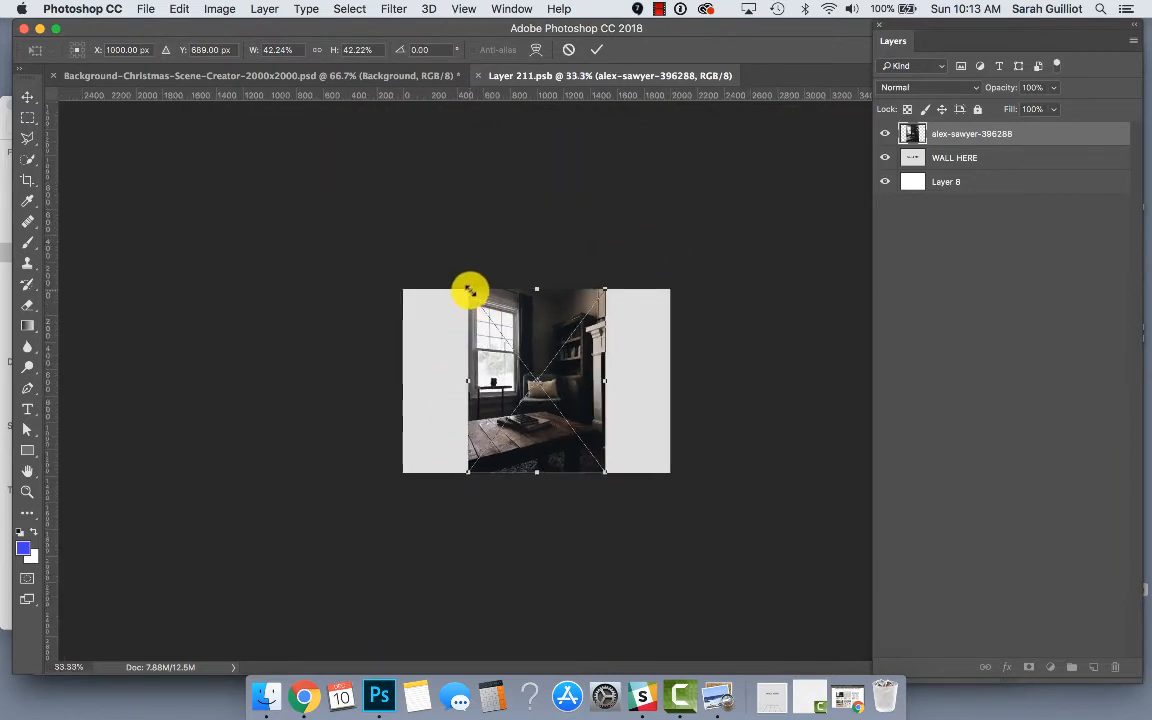
left_click_drag(470, 290, 384, 233)
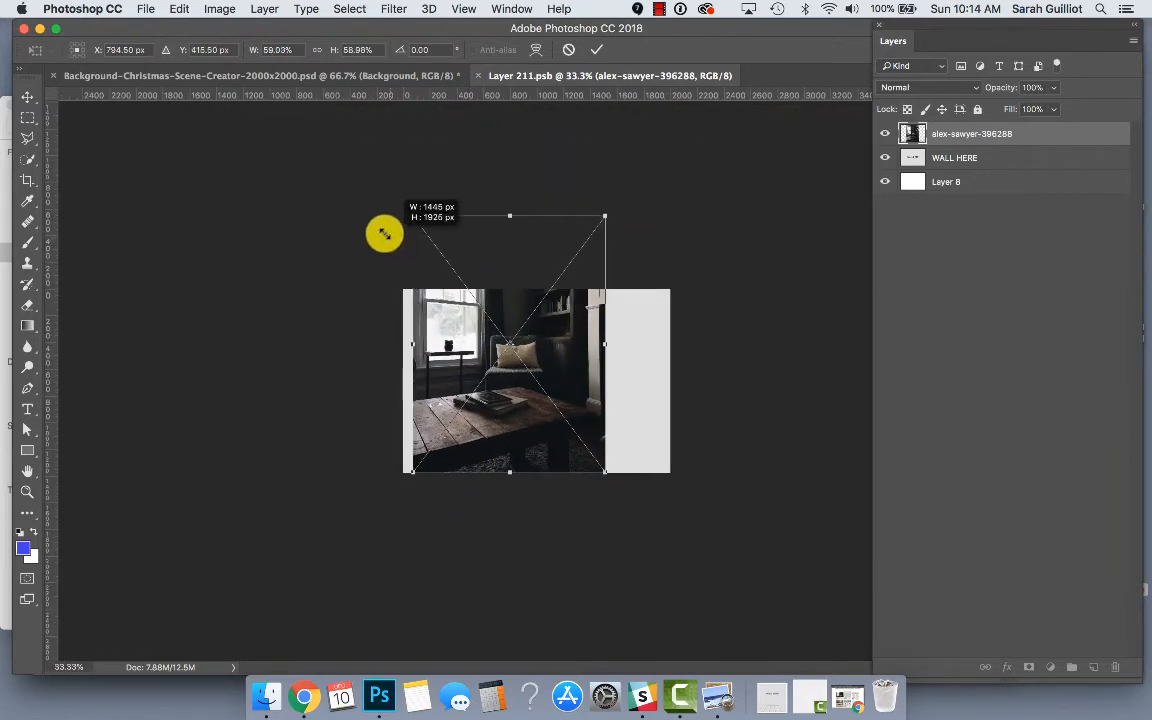
left_click_drag(384, 233, 600, 477)
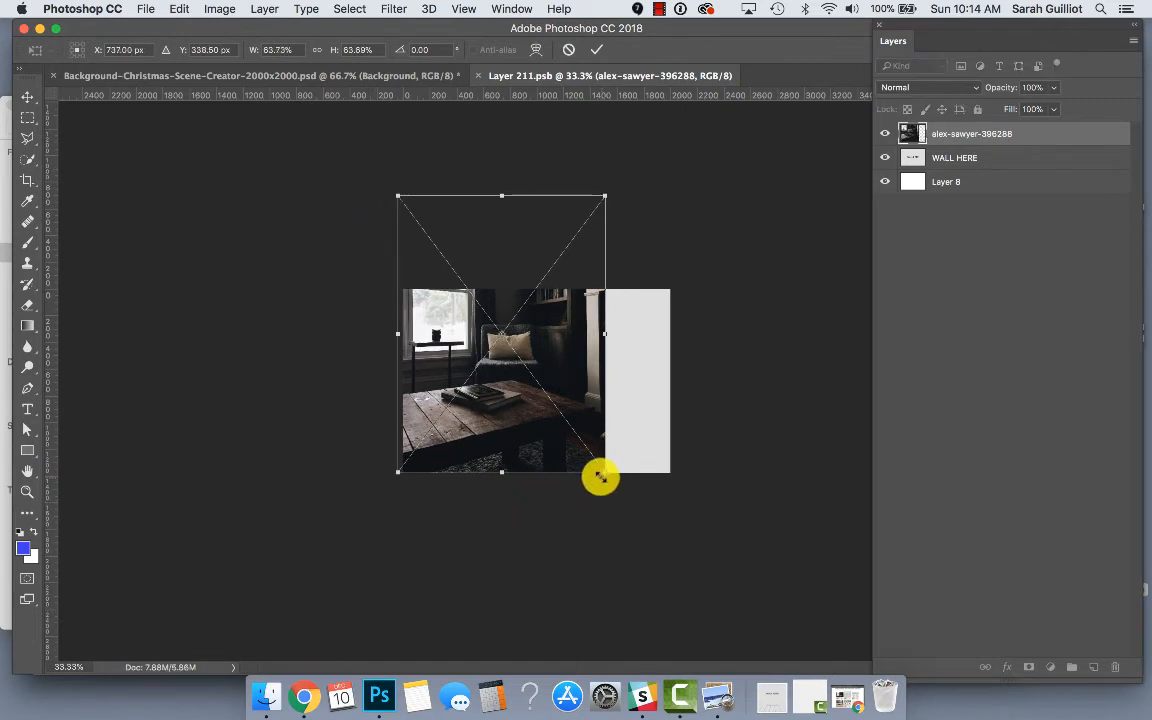
left_click_drag(600, 478, 715, 535)
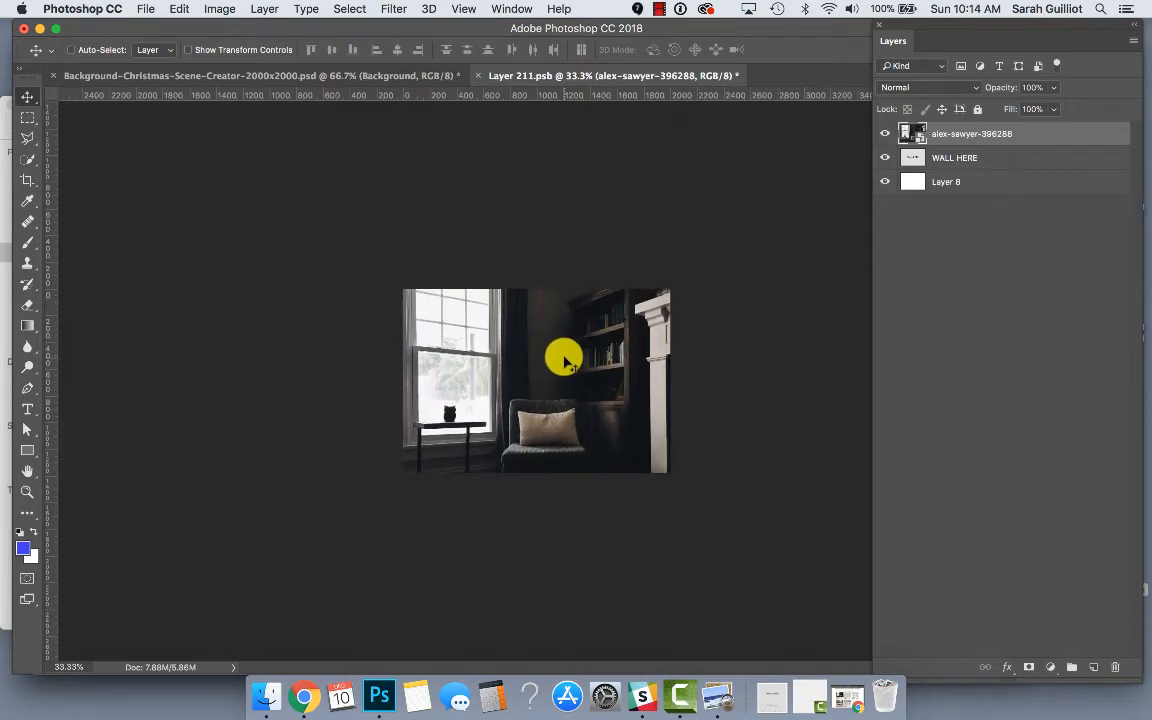
key("cmd+s")
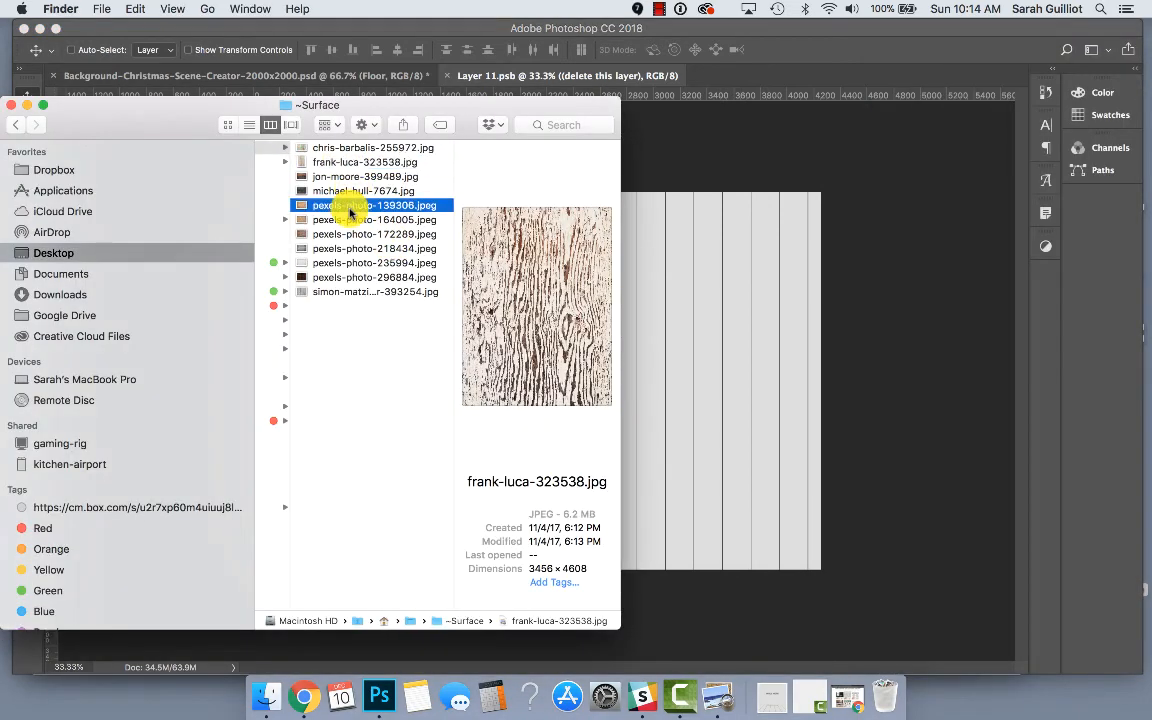
Place pexels-photo-164005 wood planks in the floor smart object and enlarge it over the canvas
left_click(354, 219)
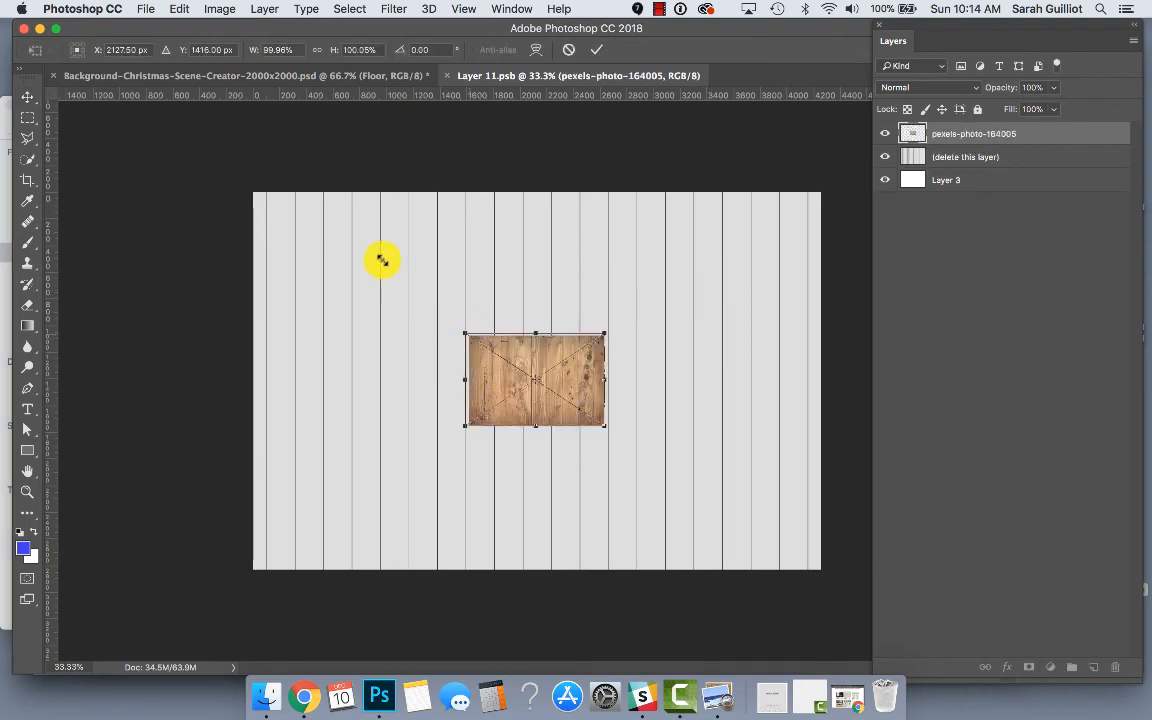
left_click_drag(464, 334, 248, 187)
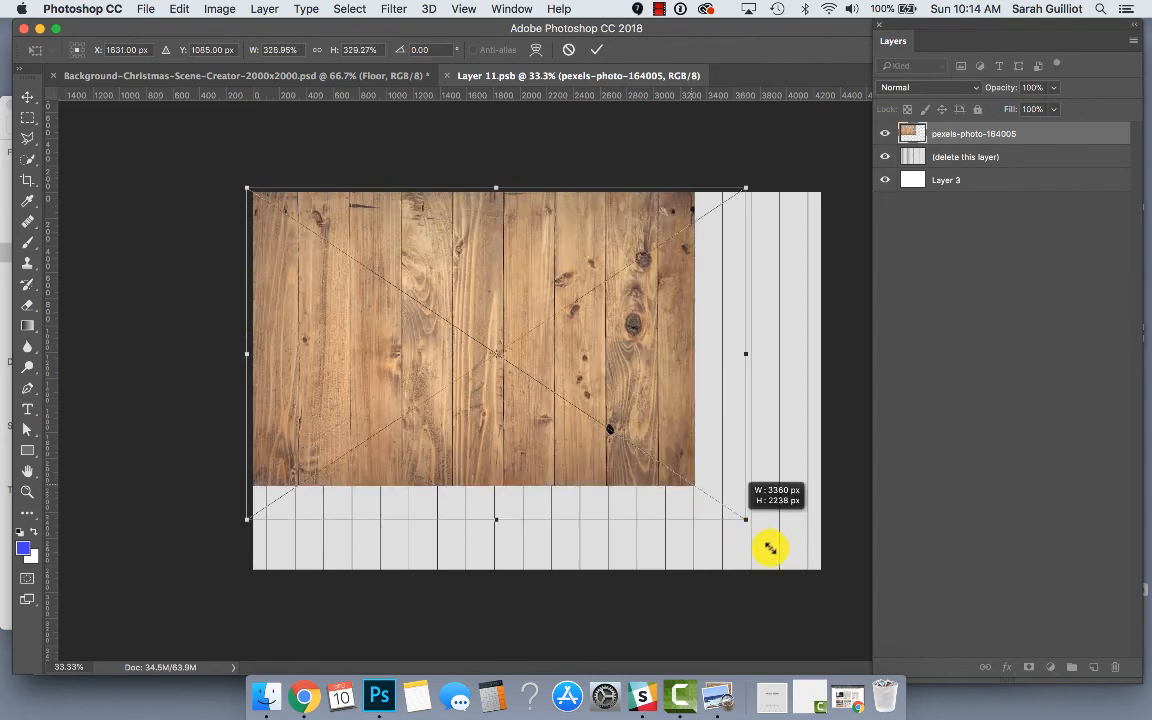
left_click_drag(770, 548, 824, 586)
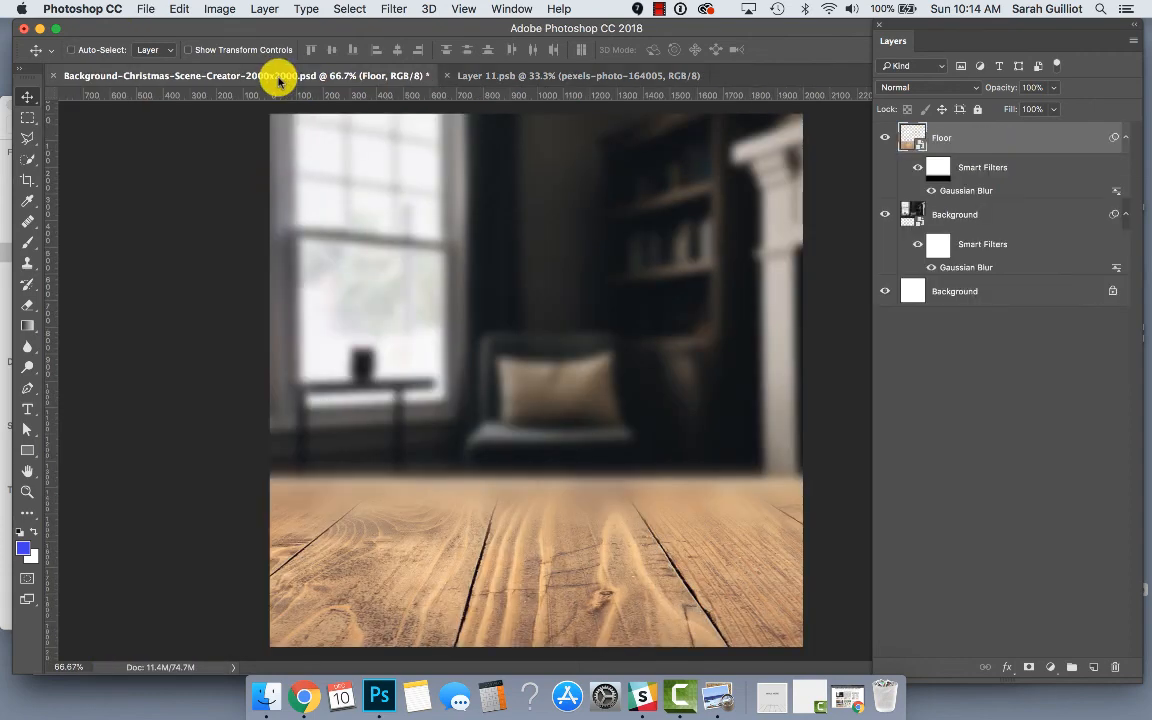
mouse_move(584, 213)
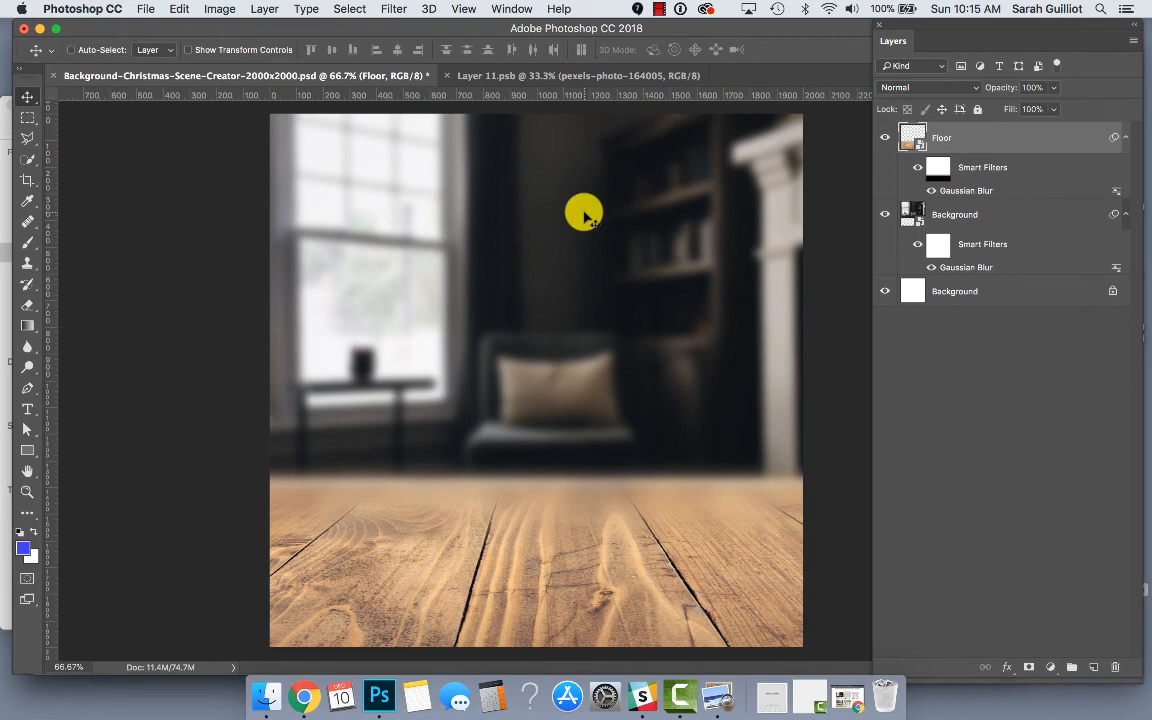
mouse_move(848, 148)
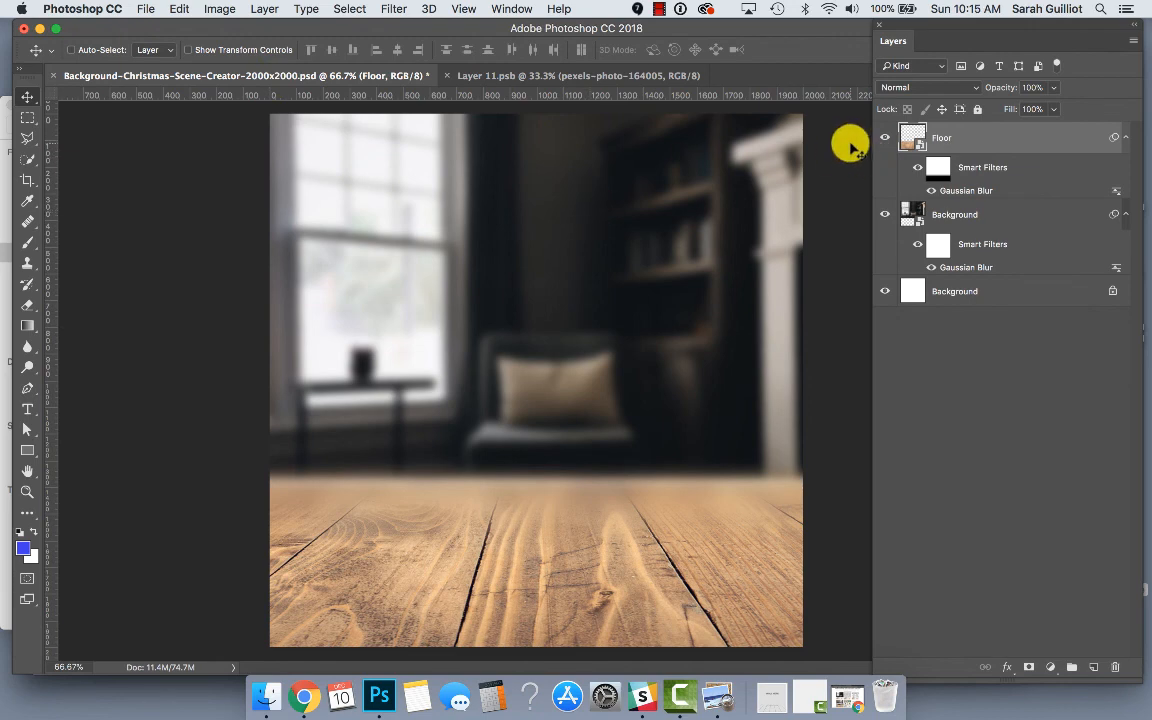
Start File > Save As for the scene with PNG as the format
left_click(148, 9)
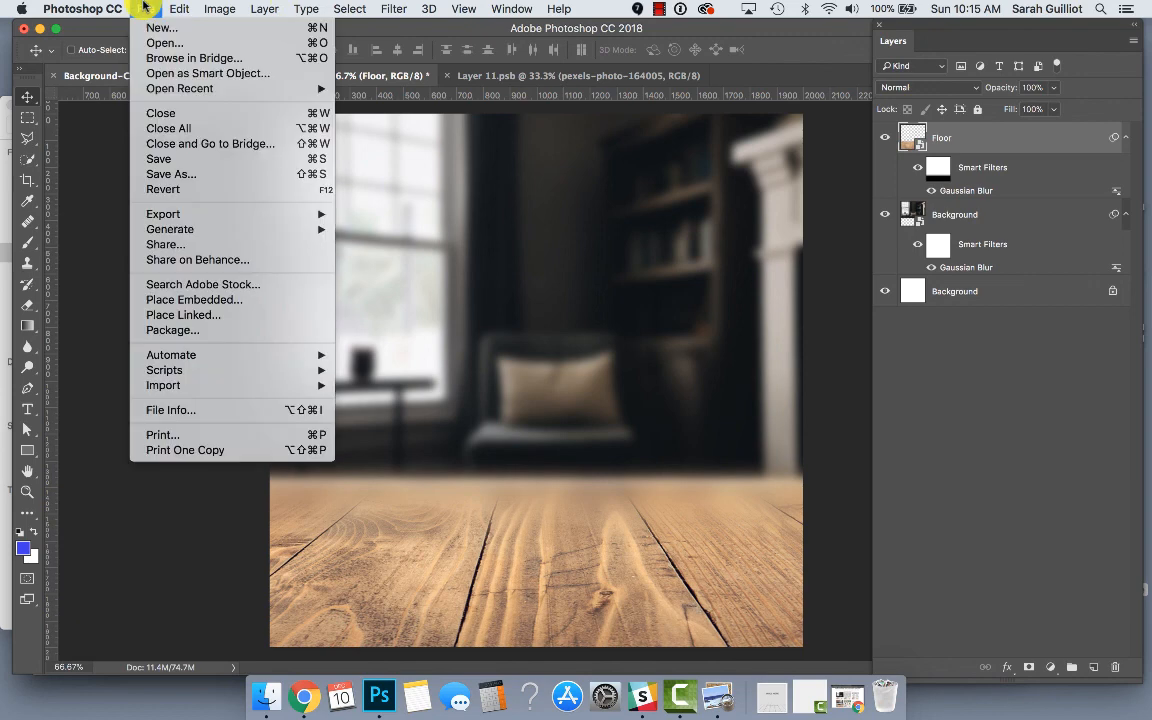
left_click(164, 183)
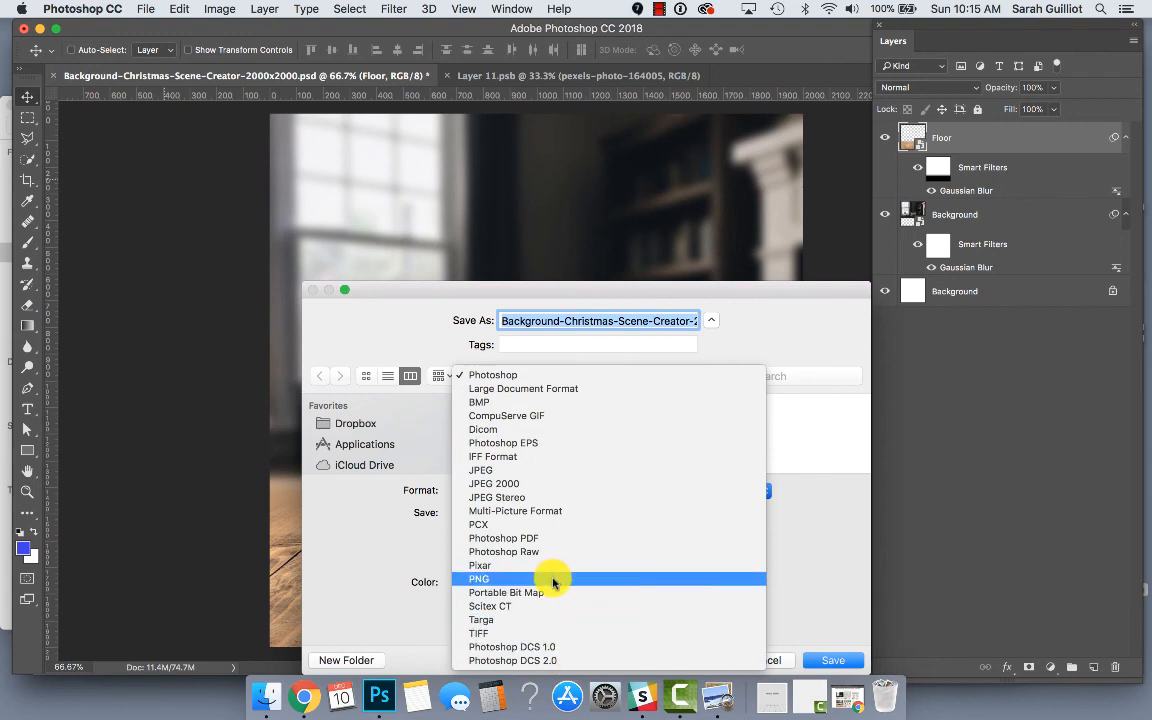
left_click(480, 578)
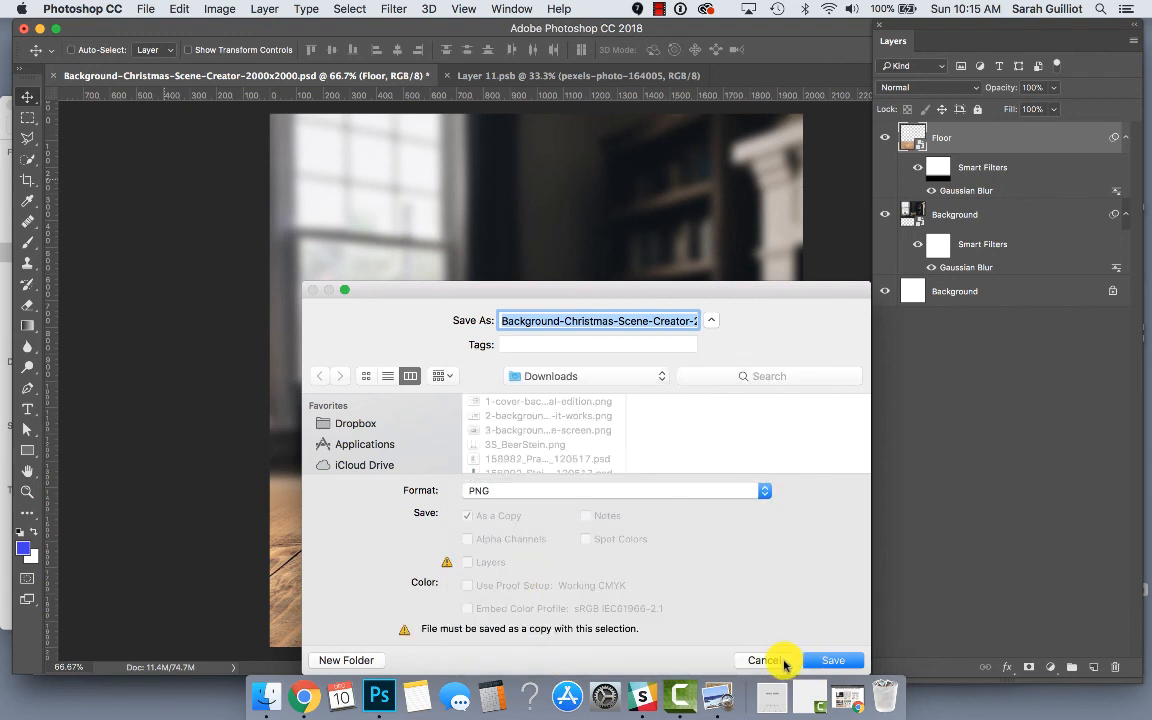